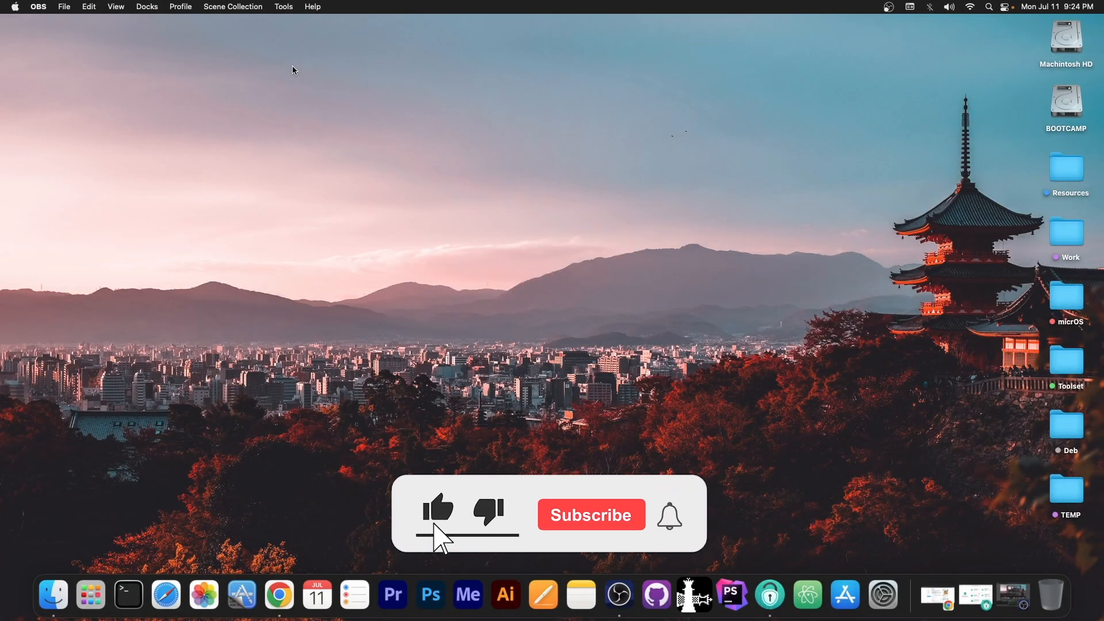
Launch the iPhone password unlocker app and open its Bypass MDM feature.
left_click(590, 514)
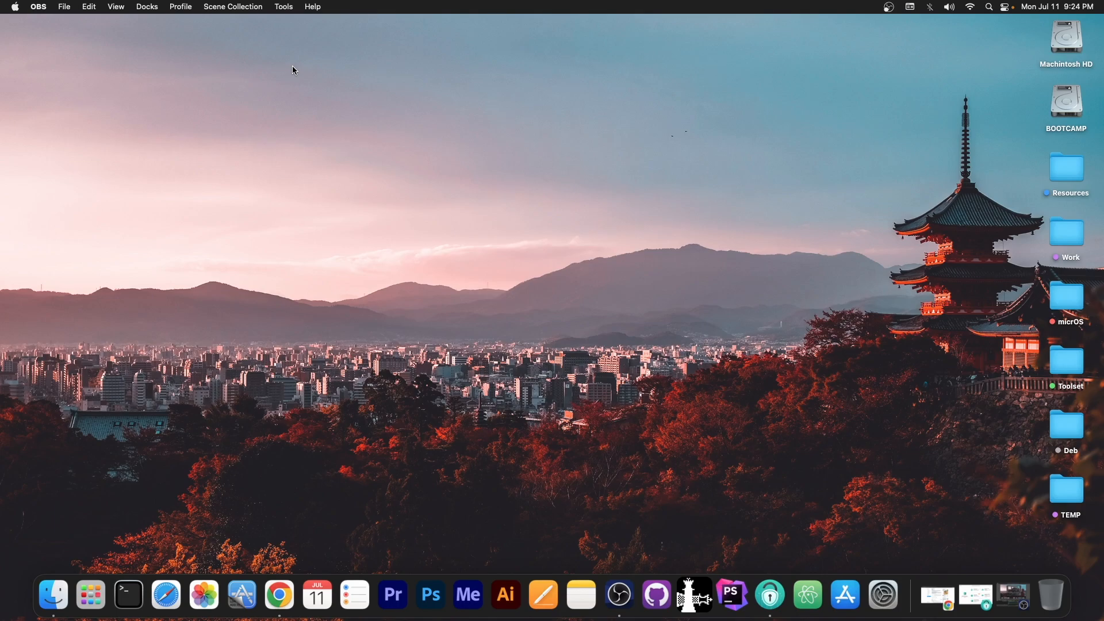
mouse_move(770, 595)
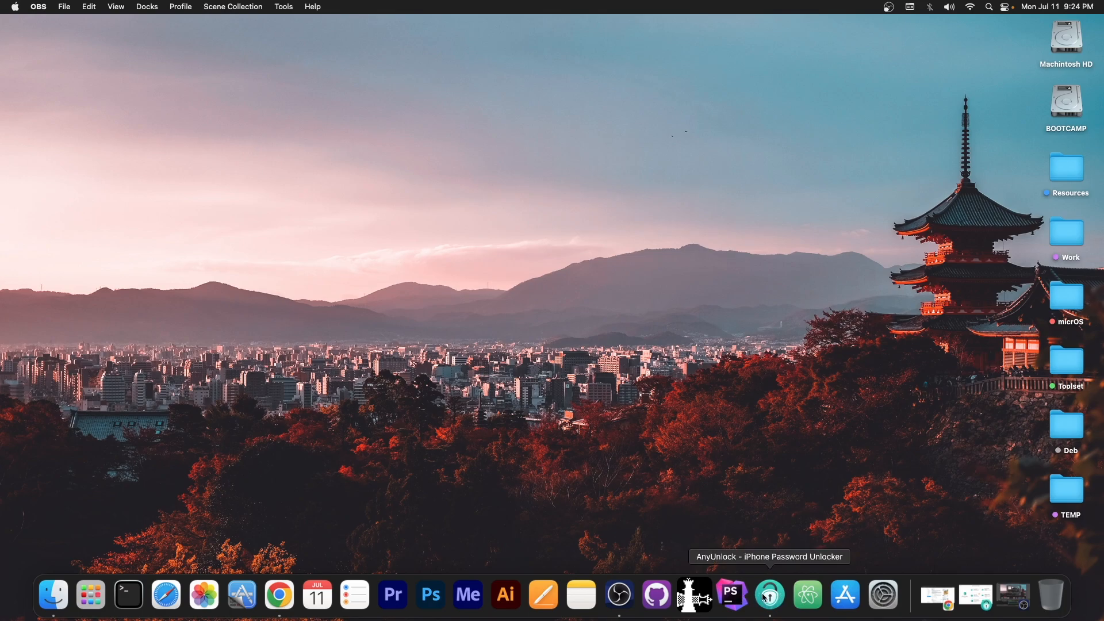
left_click(768, 595)
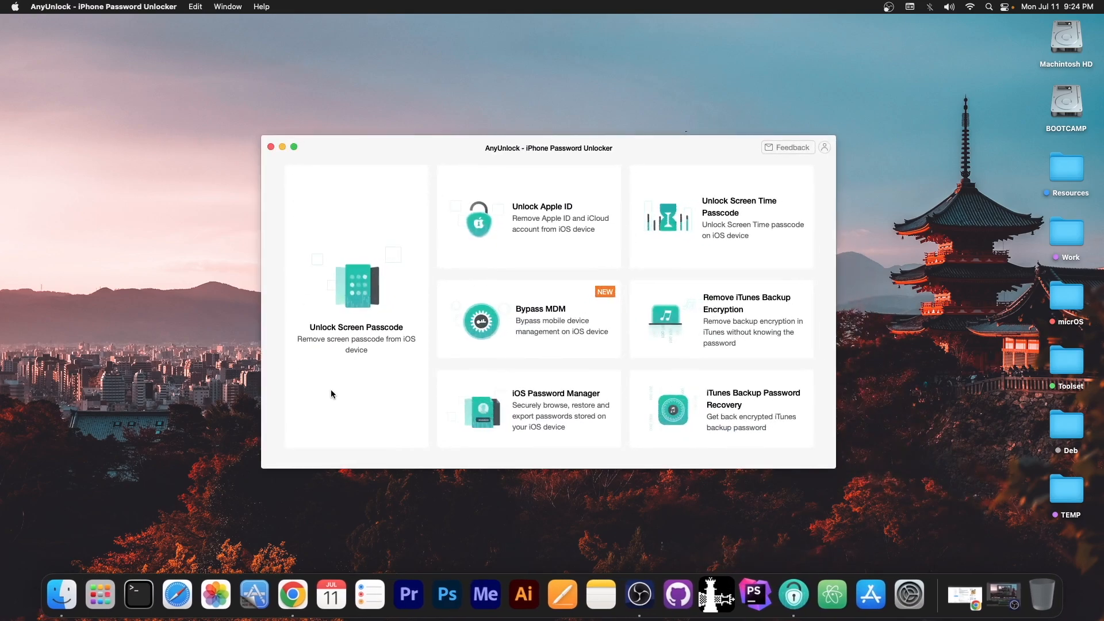
left_click(528, 318)
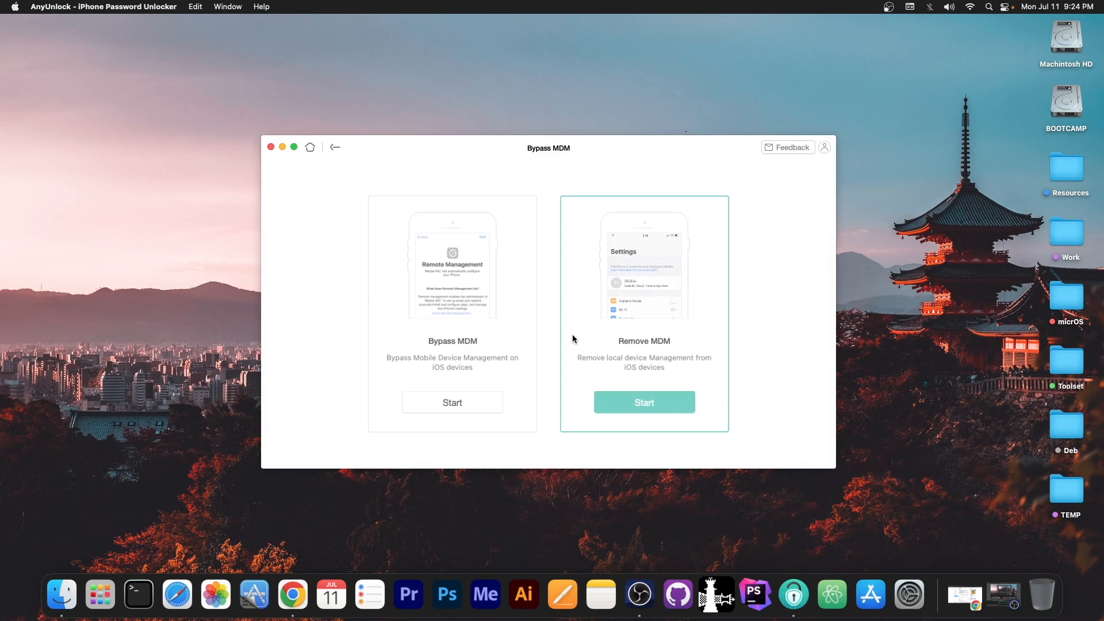
Return to the unlock features, quit the unlocker app, and bring up the unc0ver website.
left_click(335, 147)
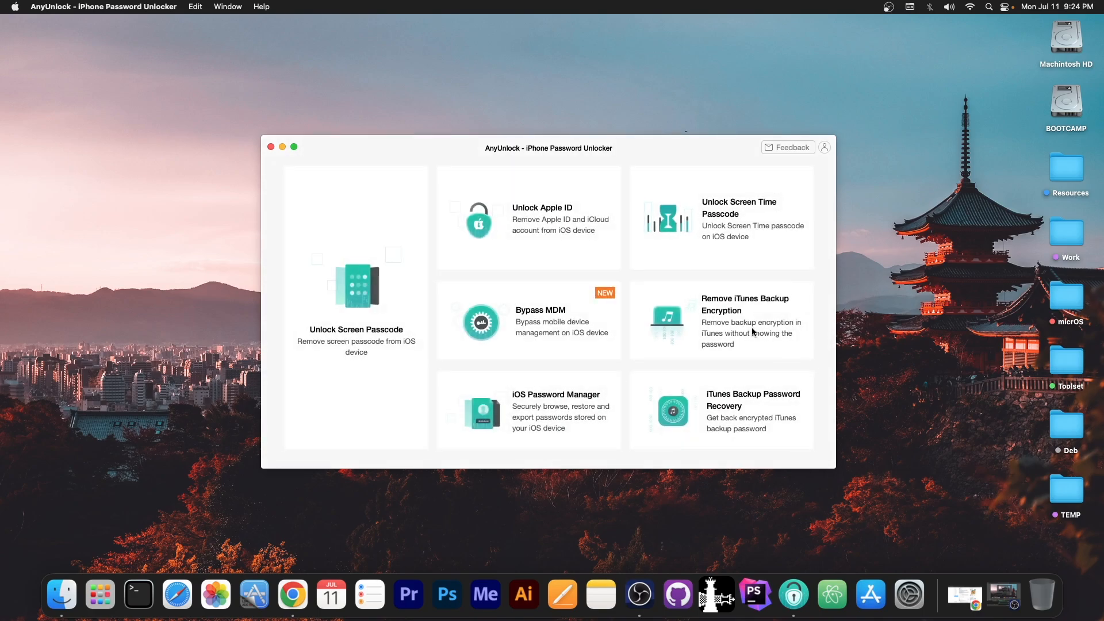
mouse_move(409, 198)
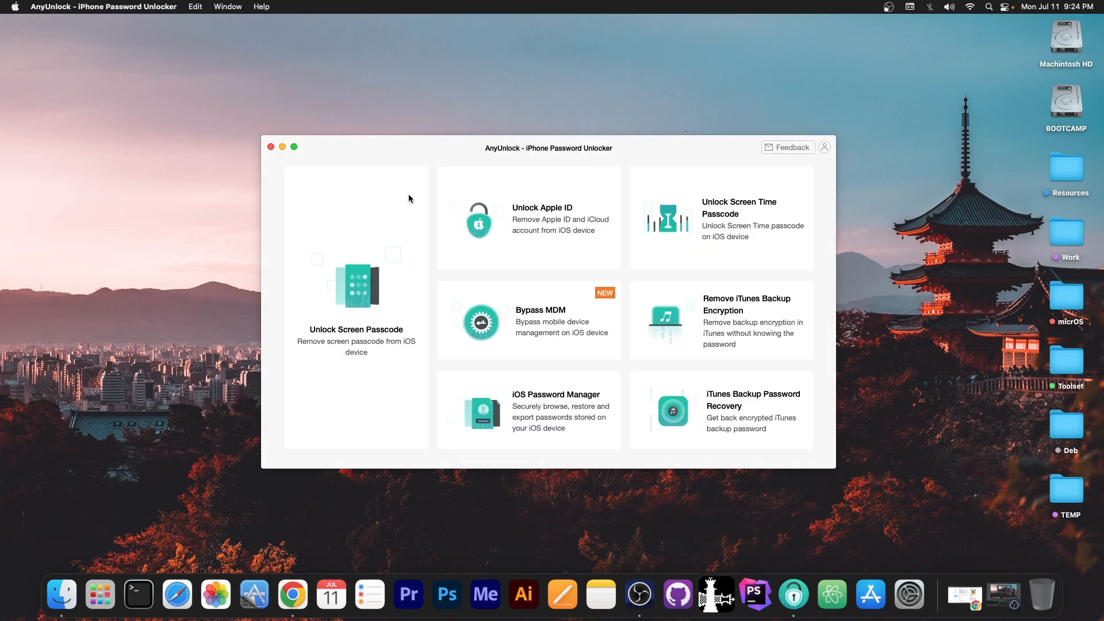
left_click(270, 147)
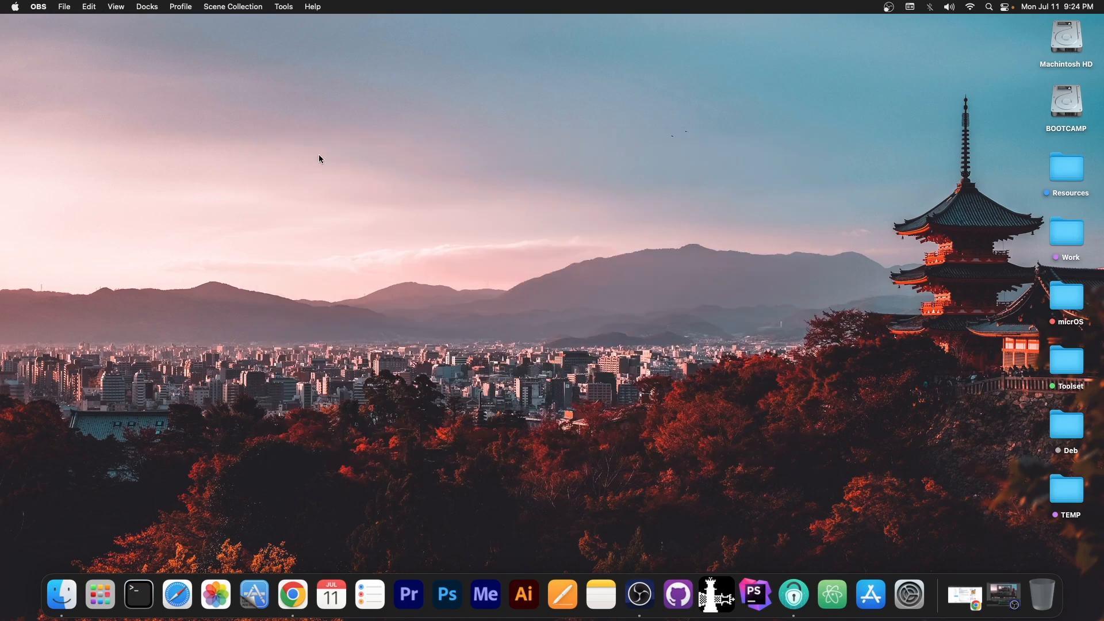
mouse_move(963, 595)
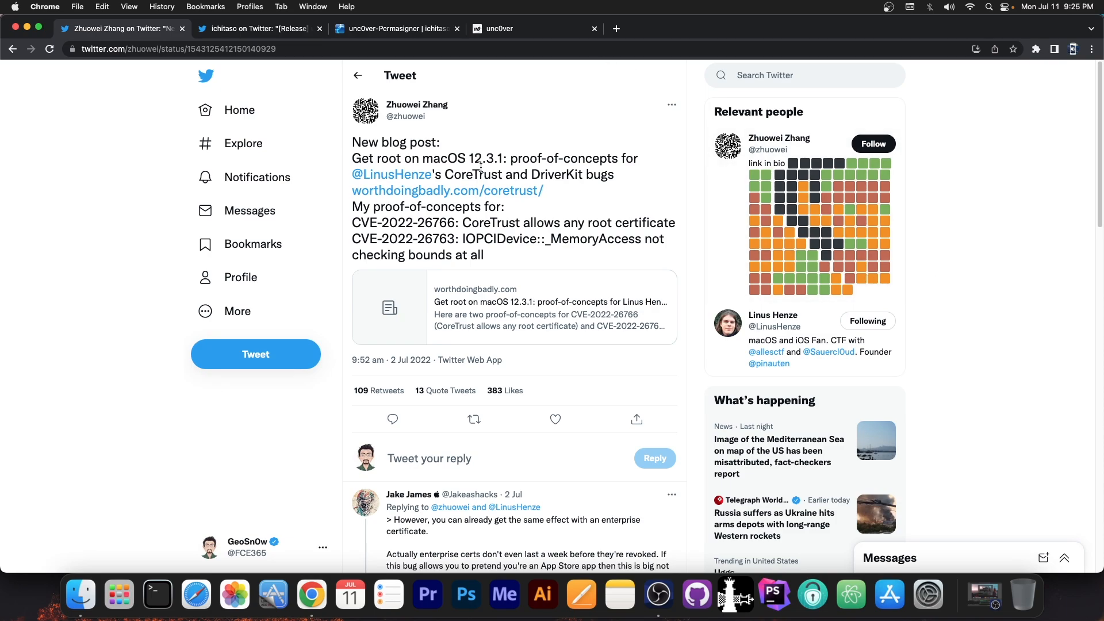
mouse_move(416, 104)
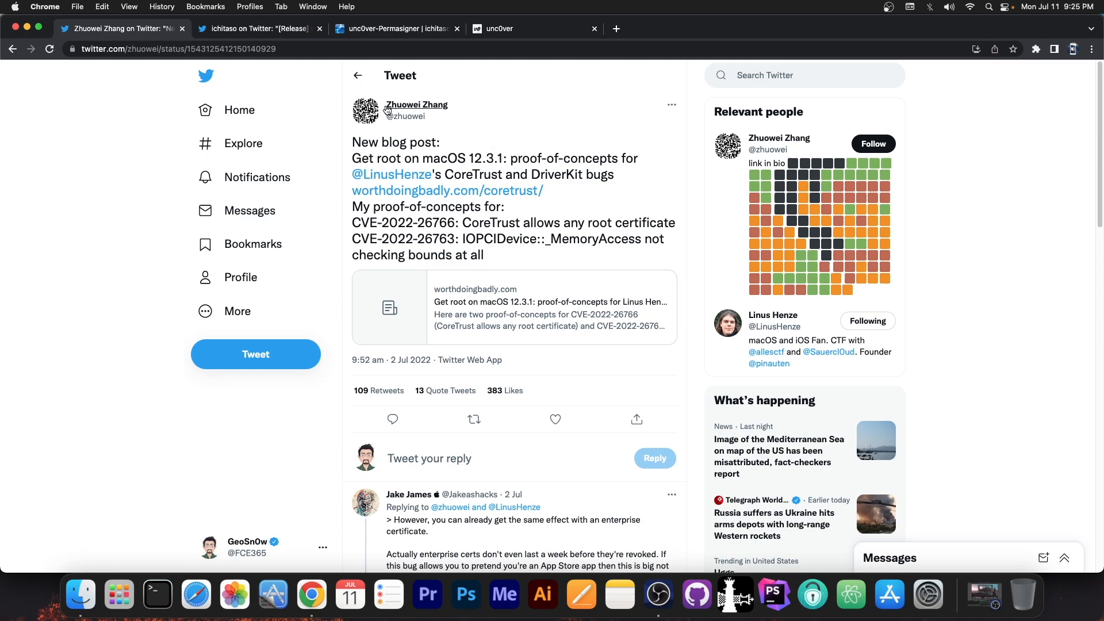
mouse_move(396, 122)
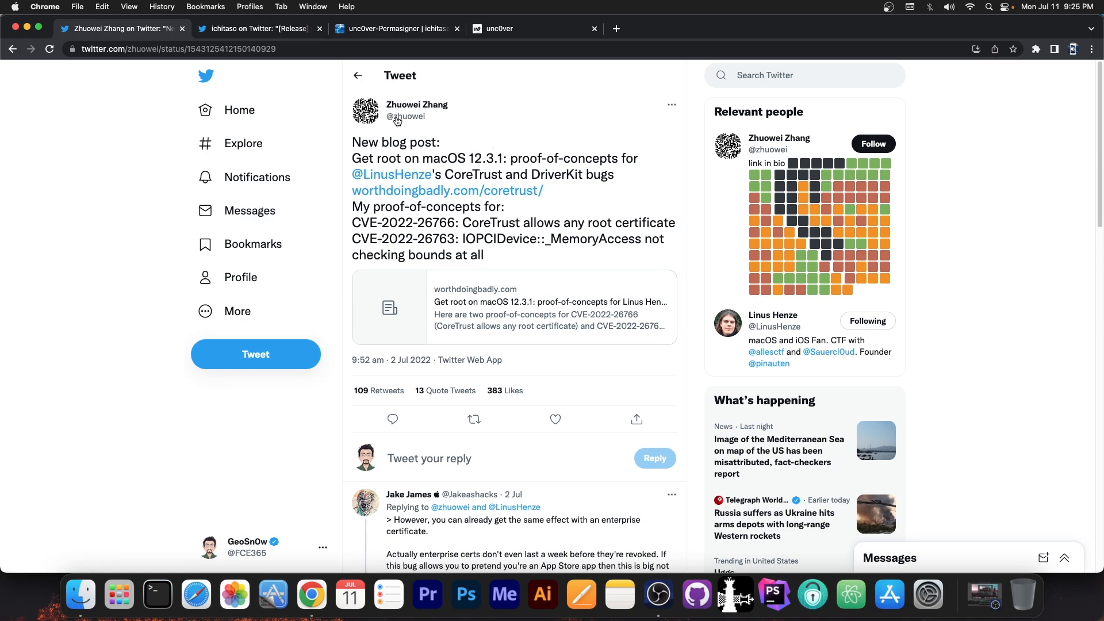
mouse_move(558, 238)
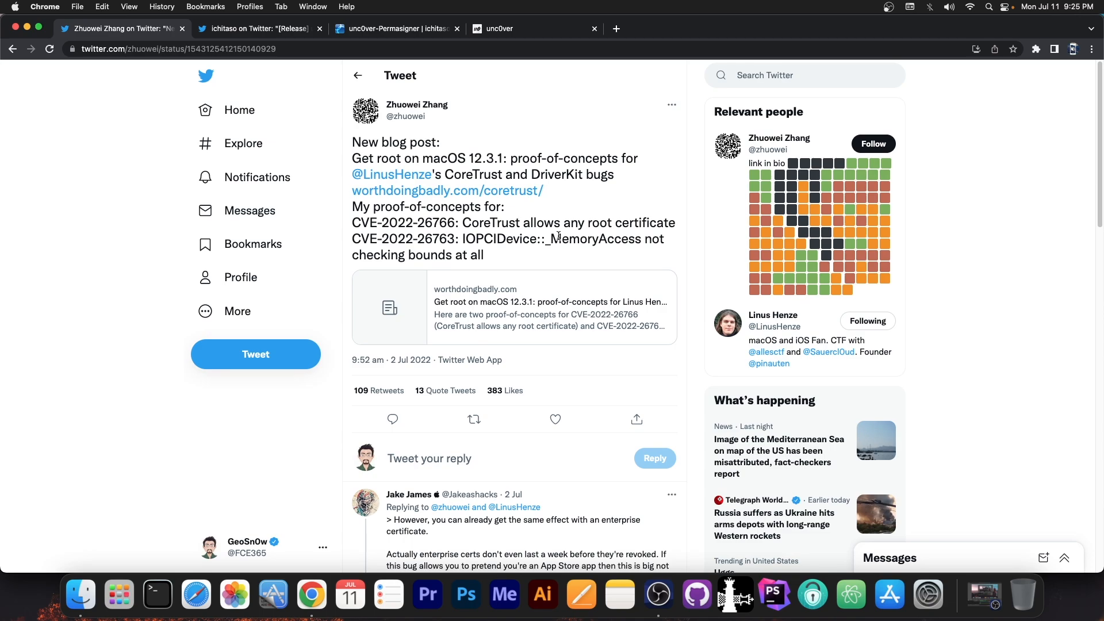
left_click(260, 28)
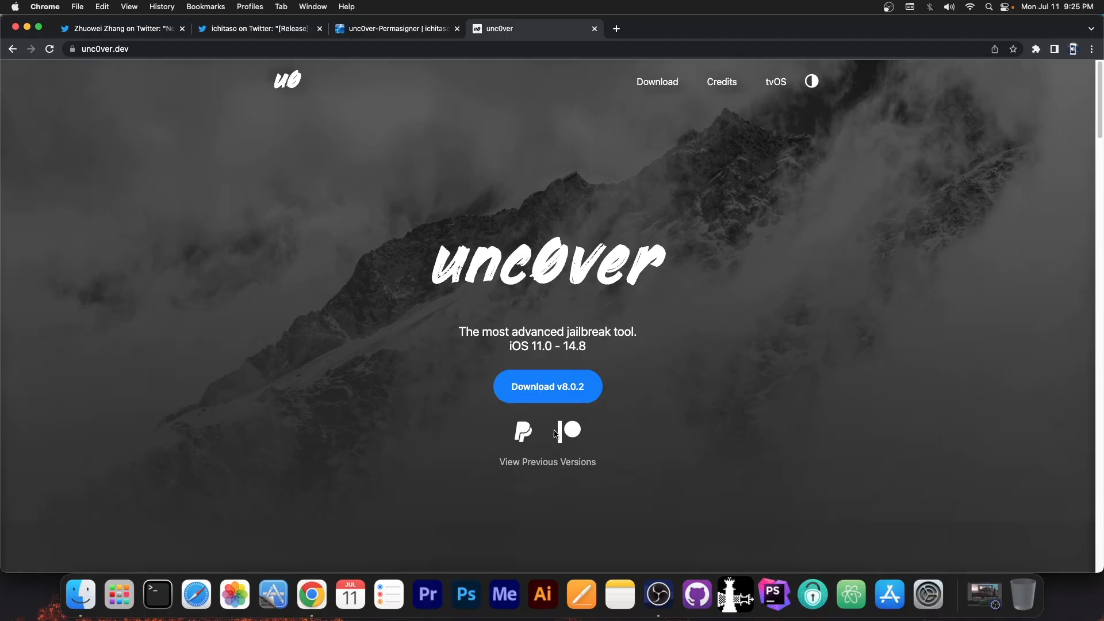
Start the unc0ver v8.0.2 download, cancel the save prompt, and scroll up the page.
left_click(547, 386)
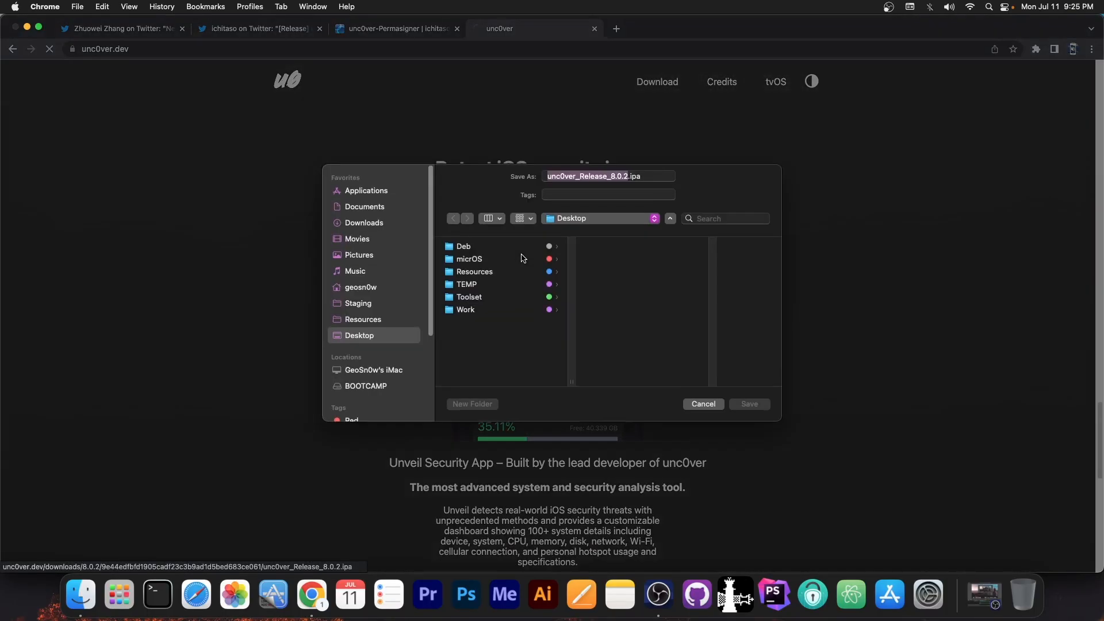
left_click(702, 404)
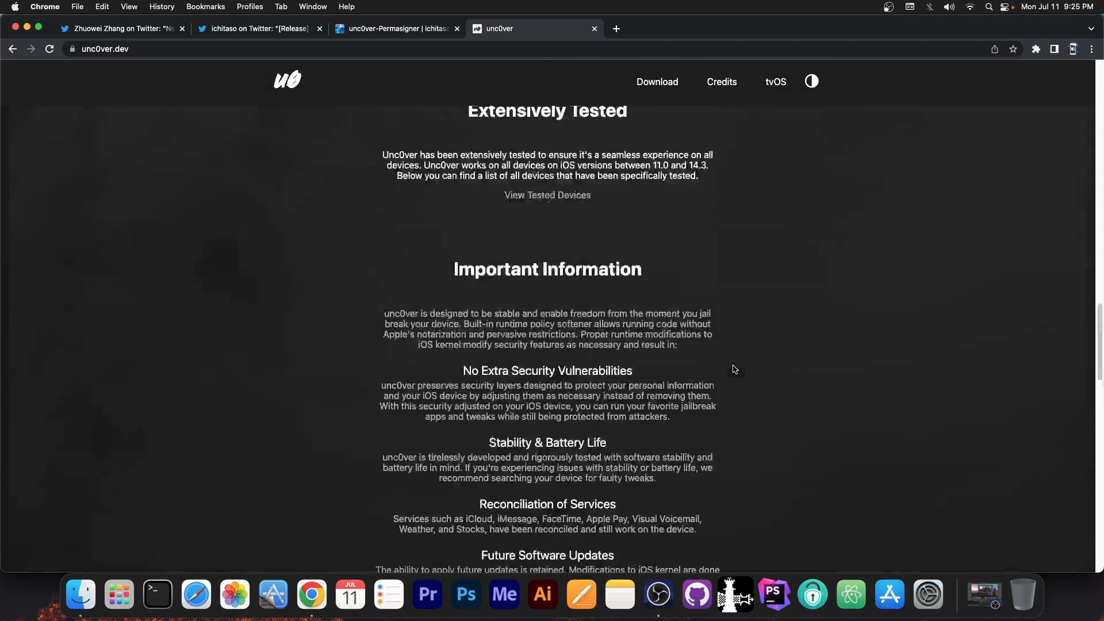
scroll("up", 3)
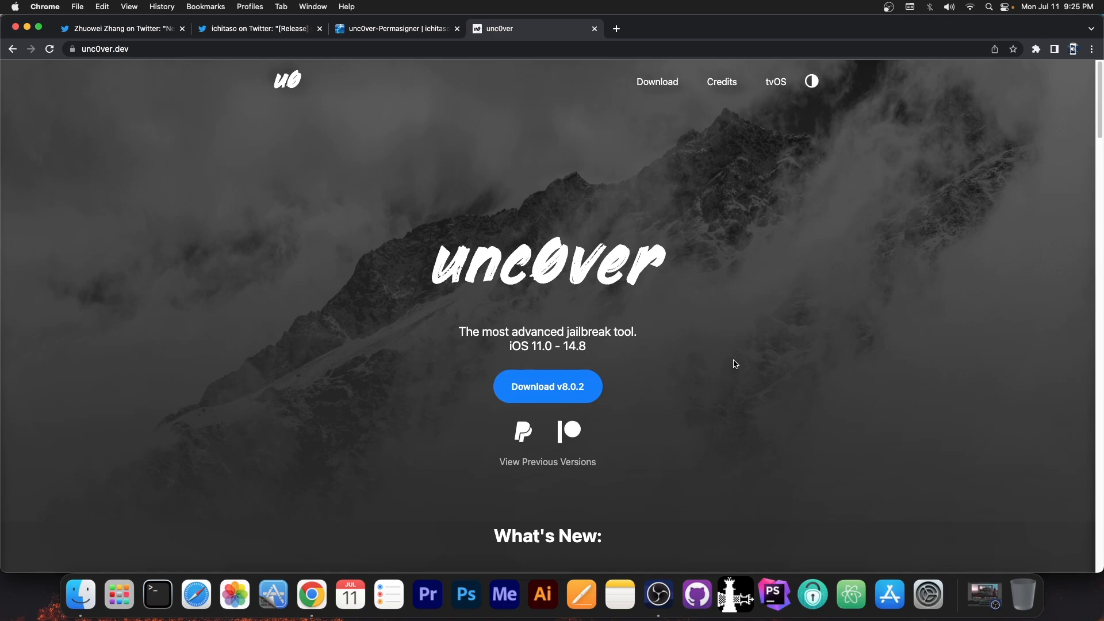
mouse_move(363, 371)
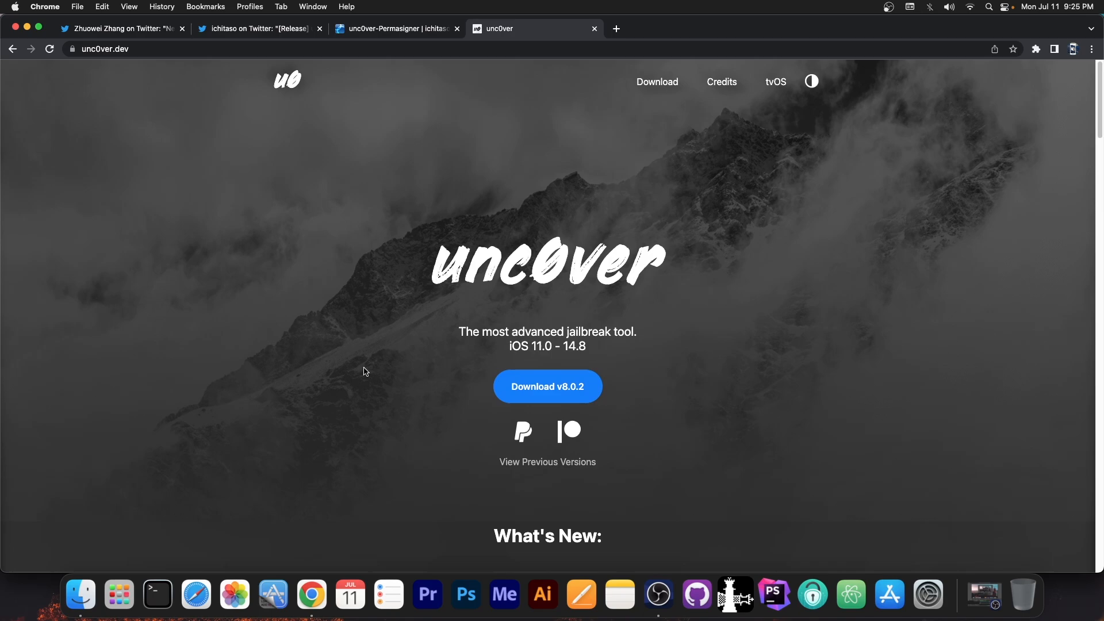
mouse_move(410, 323)
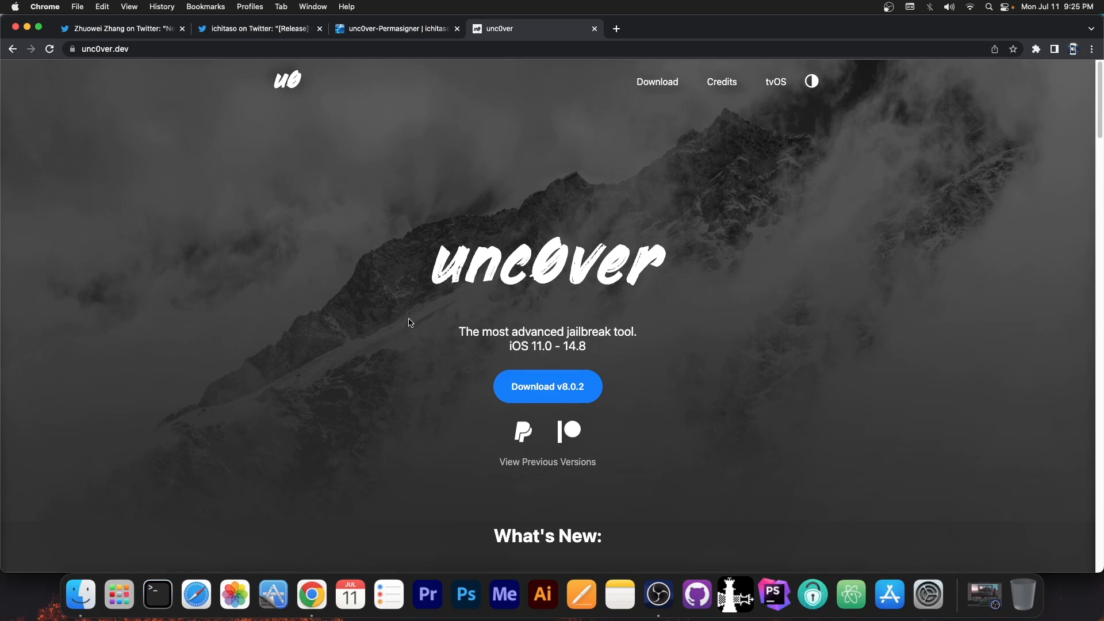
Revisit the Permasigner release and CoreTrust tweets, then show the unc0ver-Permasigner package page.
left_click(260, 28)
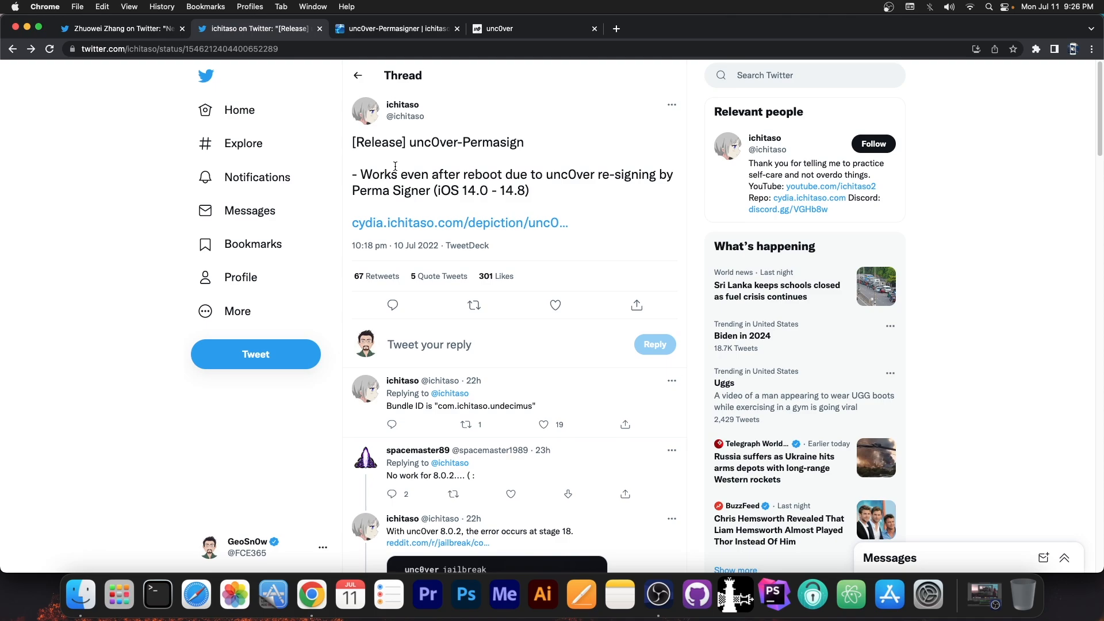
left_click(123, 28)
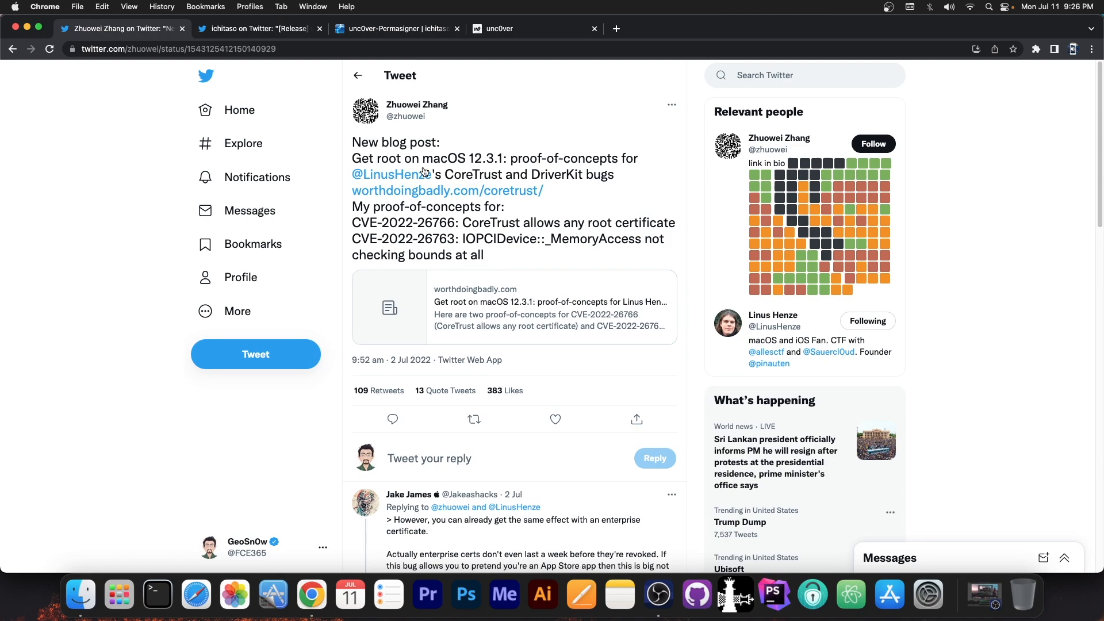
left_click(394, 28)
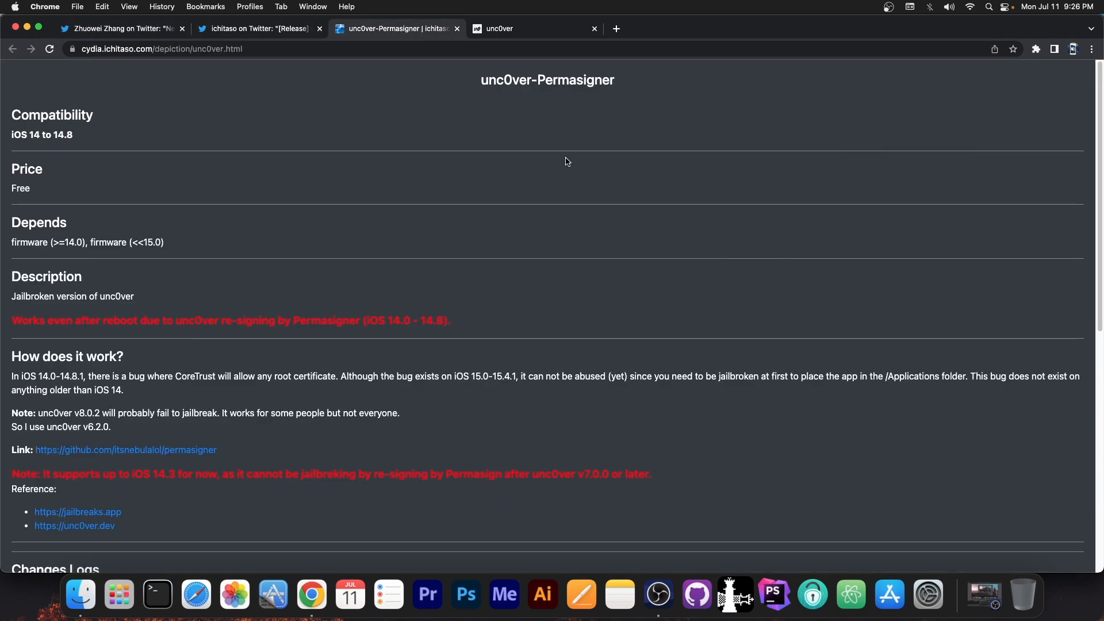
mouse_move(502, 126)
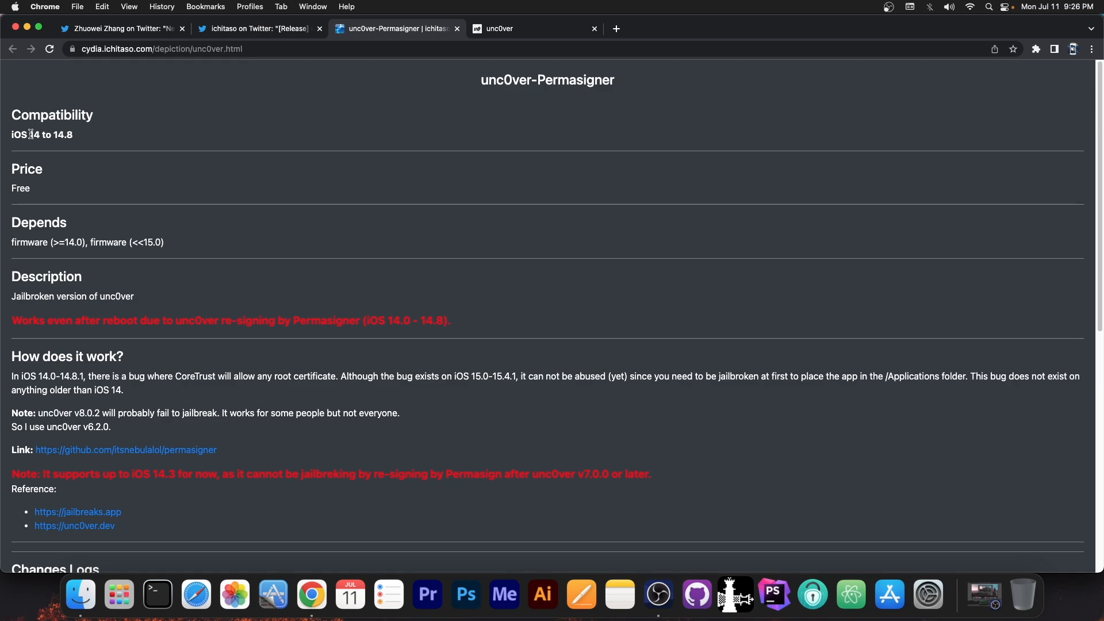
mouse_move(42, 352)
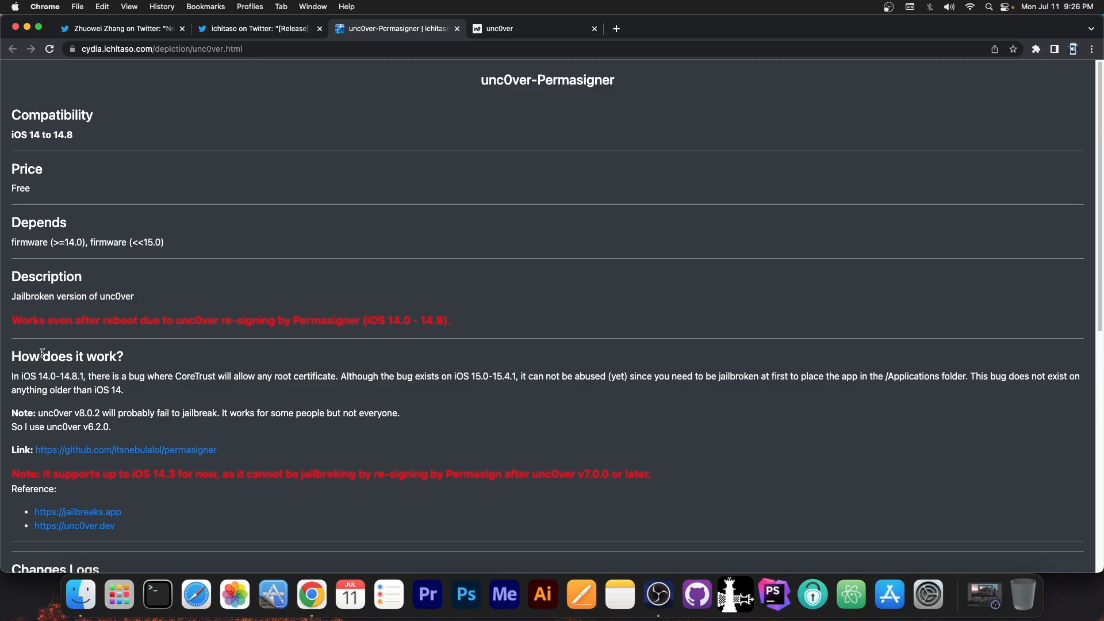
mouse_move(100, 333)
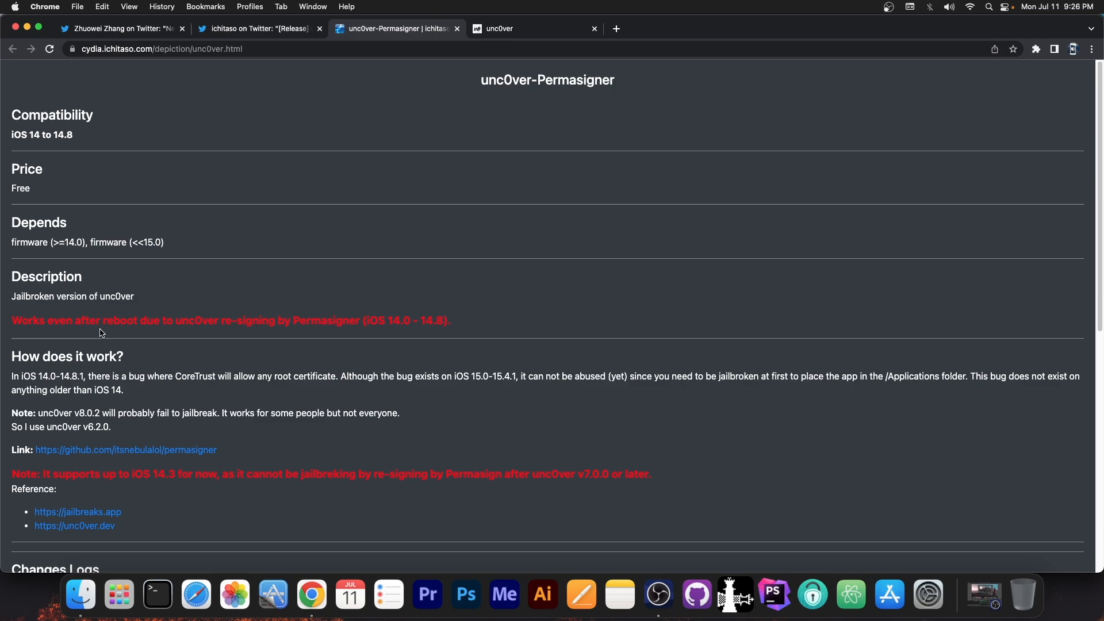
Scroll through the Cydia depiction page, then go back to ichitaso's release tweet.
scroll("down", 3)
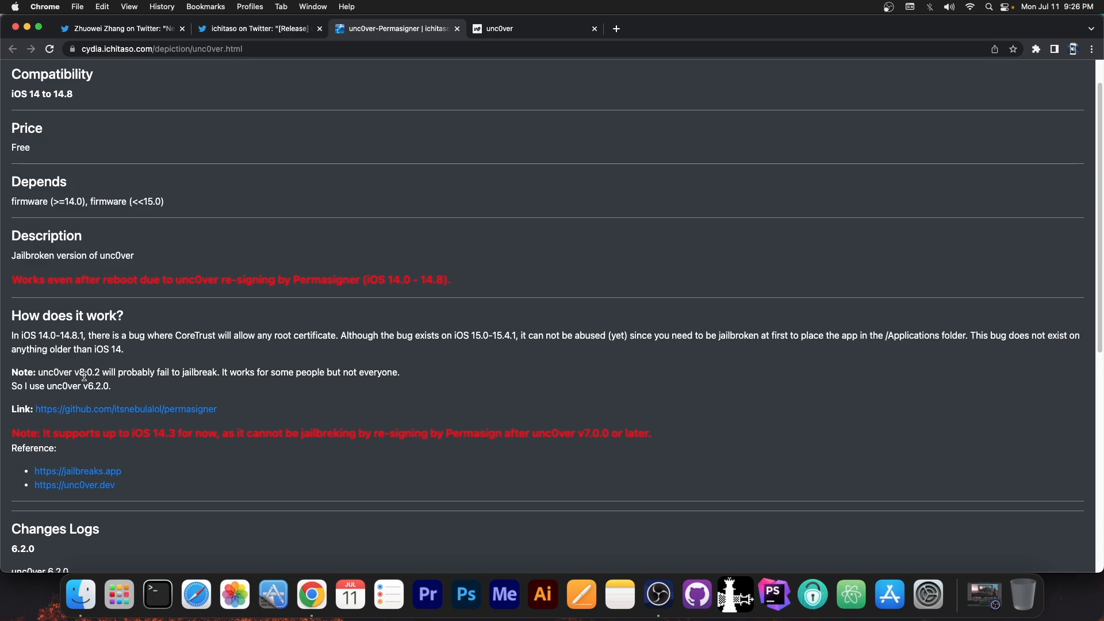
mouse_move(104, 396)
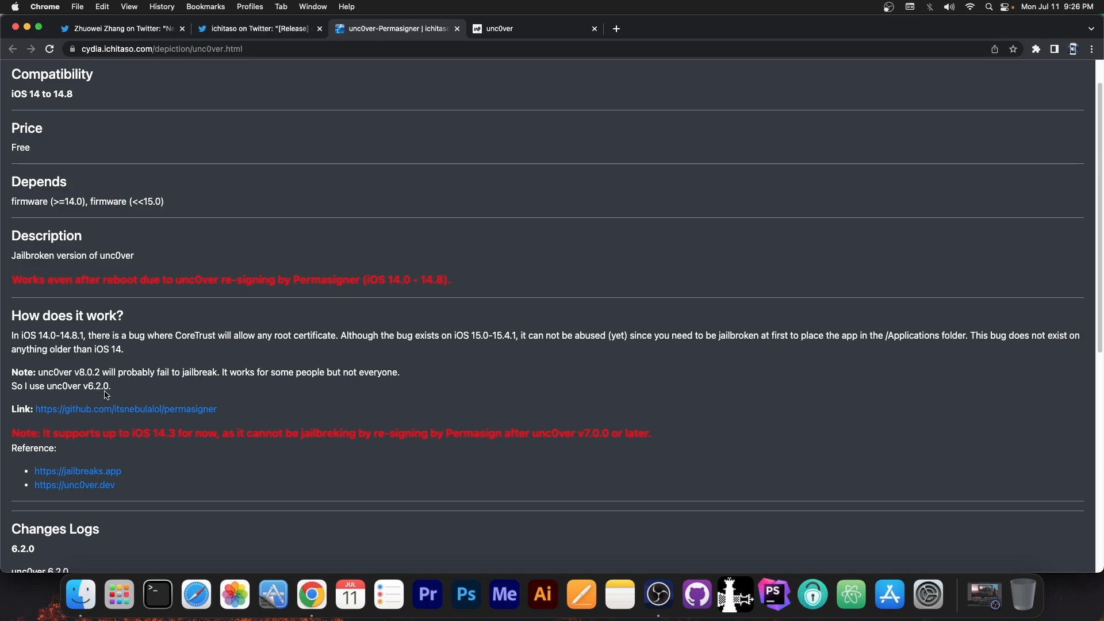
mouse_move(124, 446)
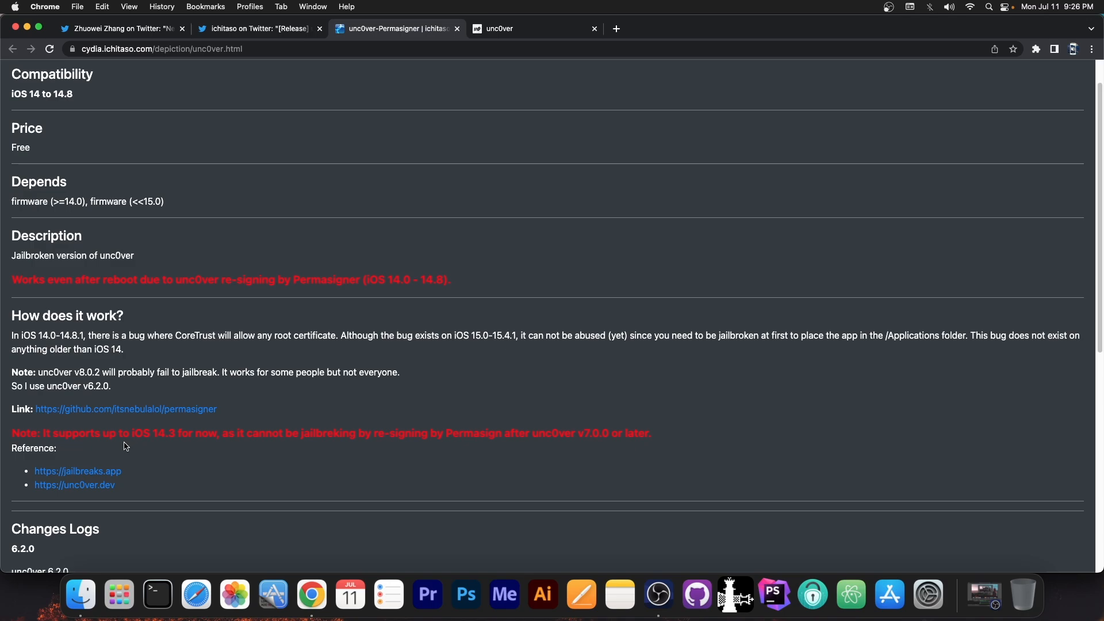
mouse_move(219, 433)
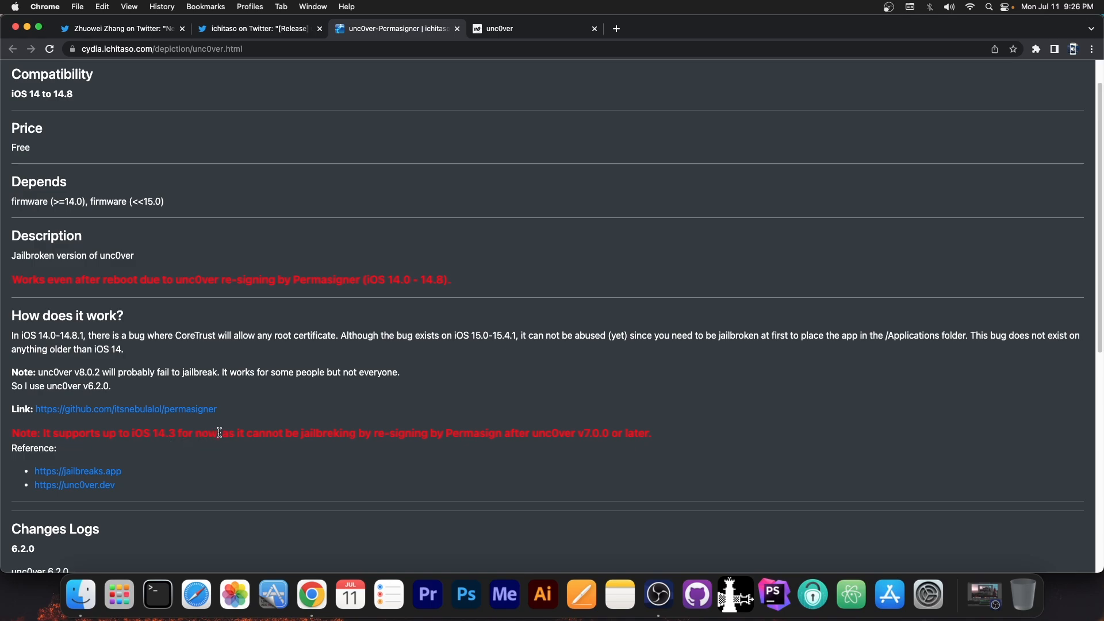
mouse_move(367, 446)
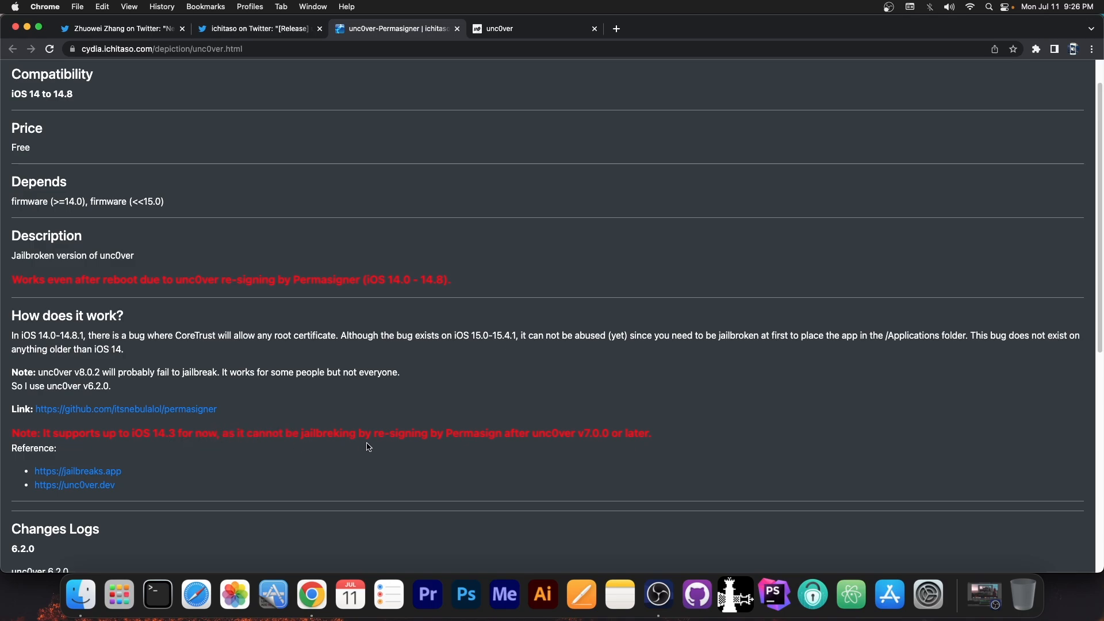
mouse_move(631, 438)
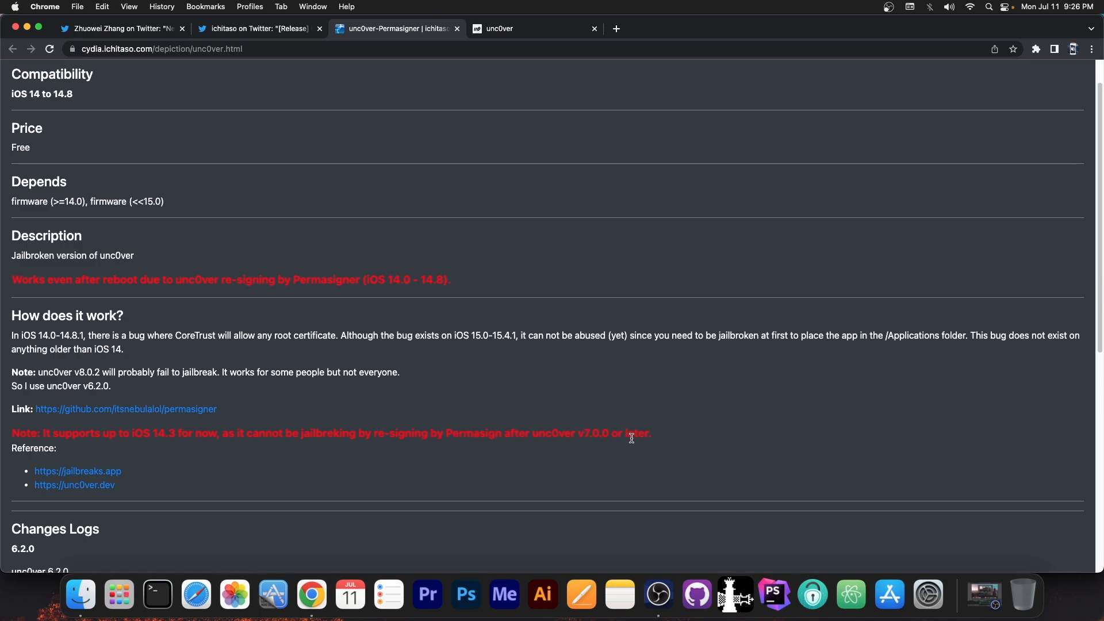
mouse_move(619, 334)
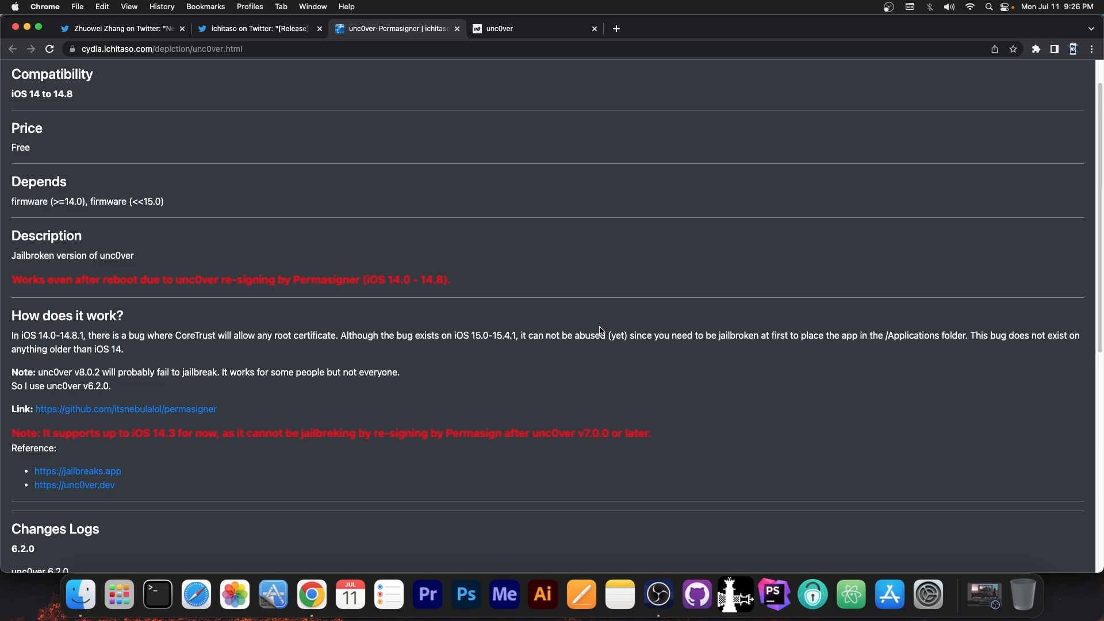
left_click(258, 28)
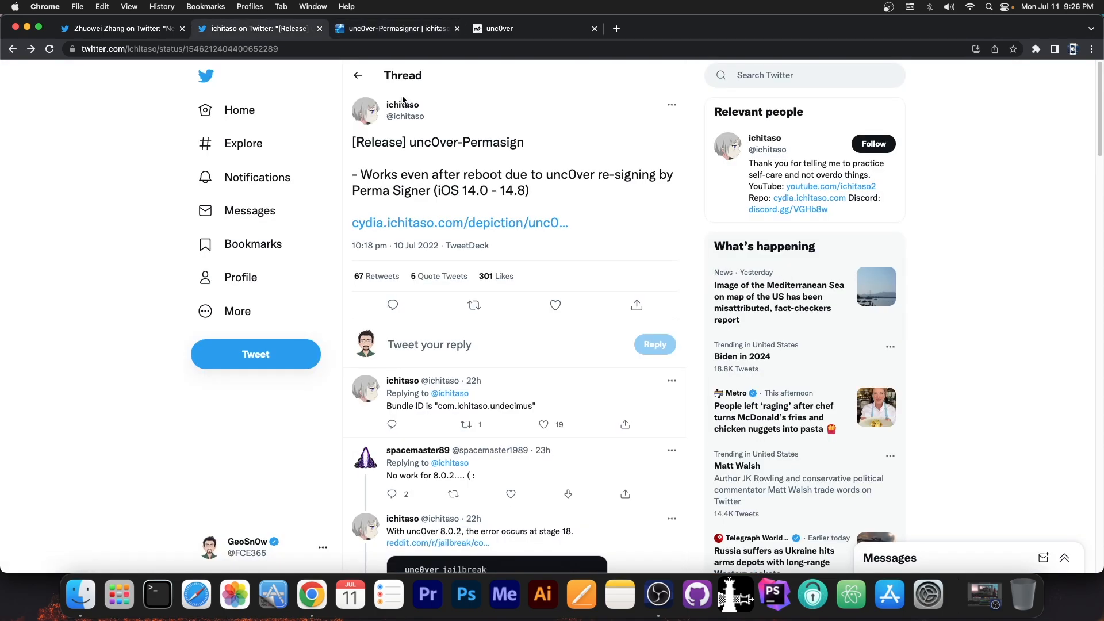
Alternate between the unc0ver site and release thread, scrolling to the stage 18 error reply.
left_click(507, 29)
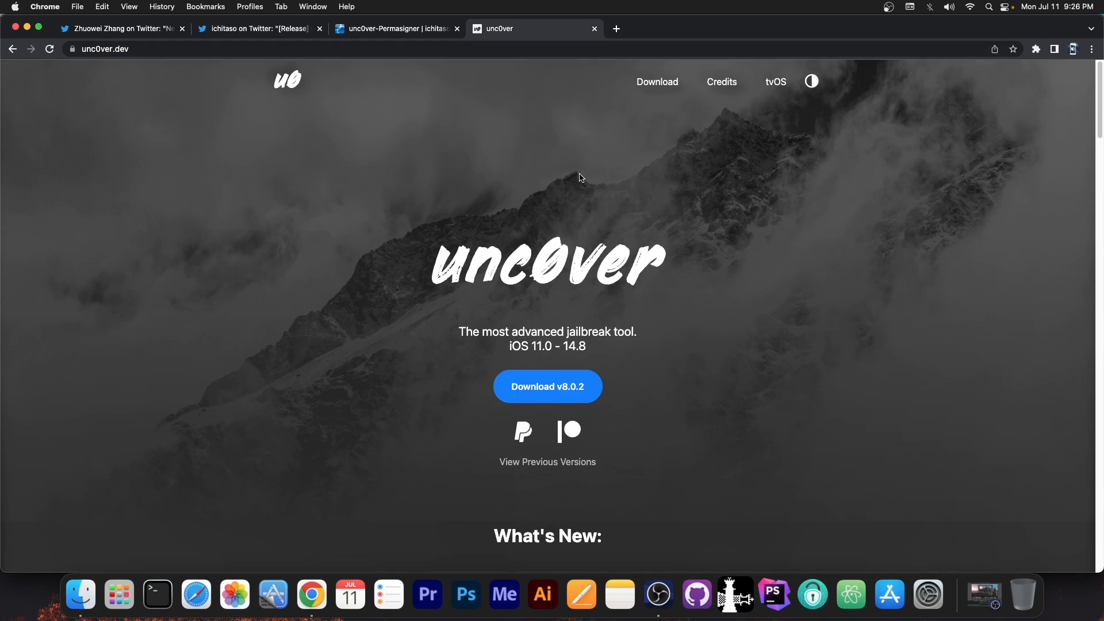
left_click(258, 29)
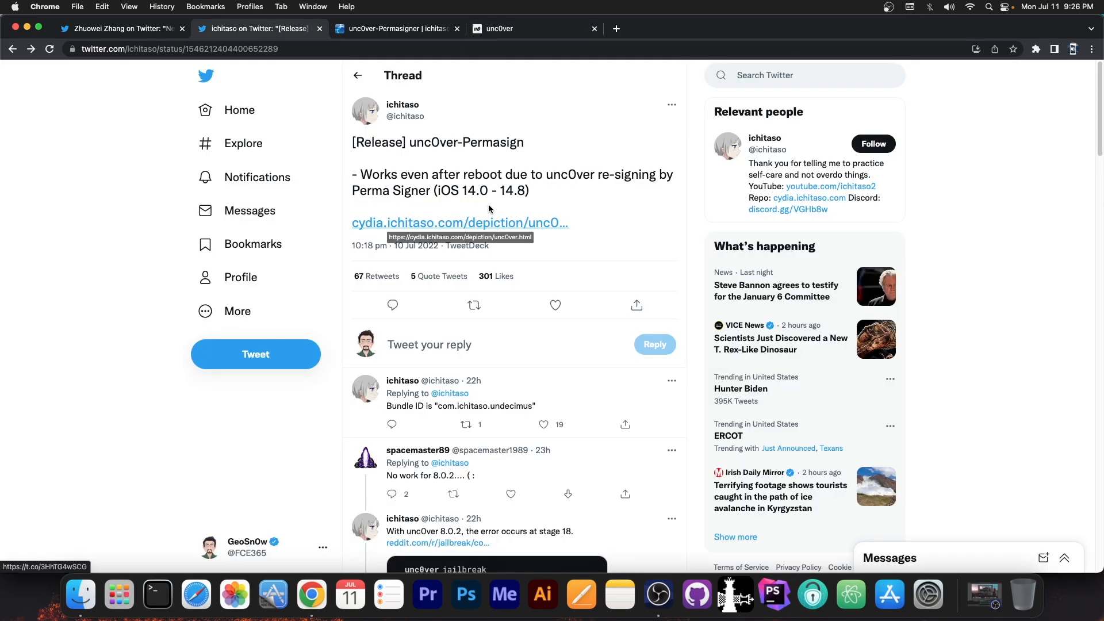
mouse_move(402, 104)
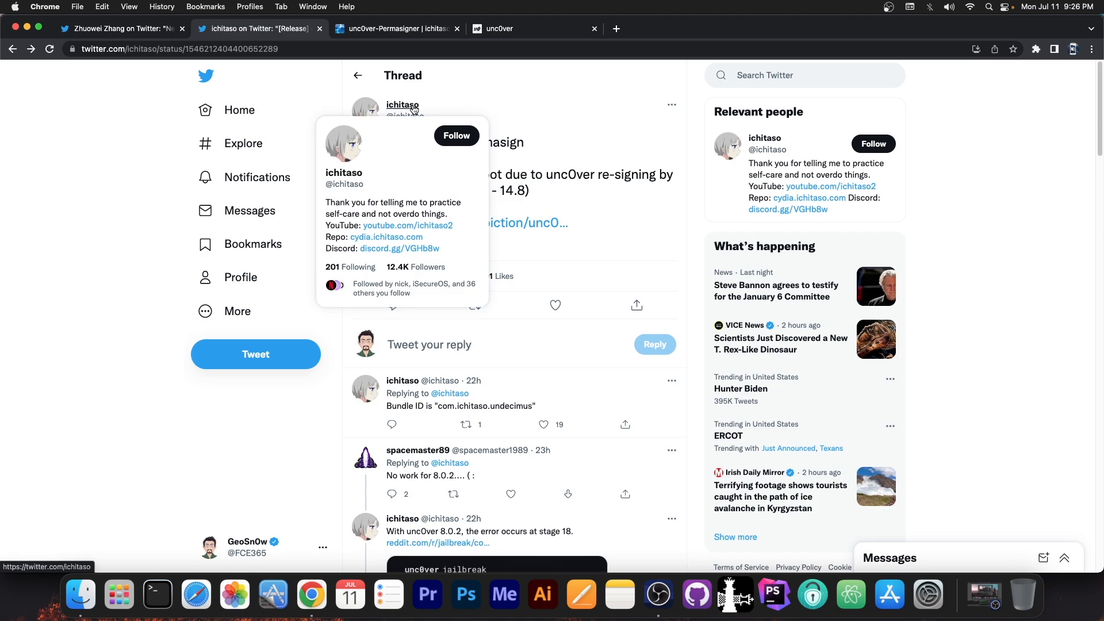
scroll("down", 3)
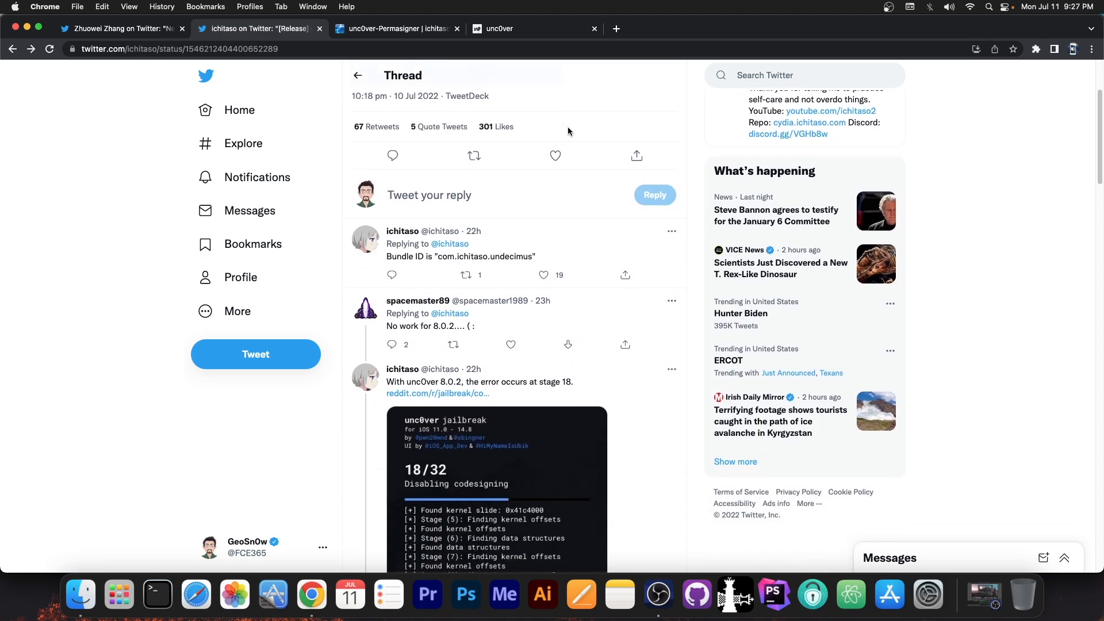
left_click(524, 29)
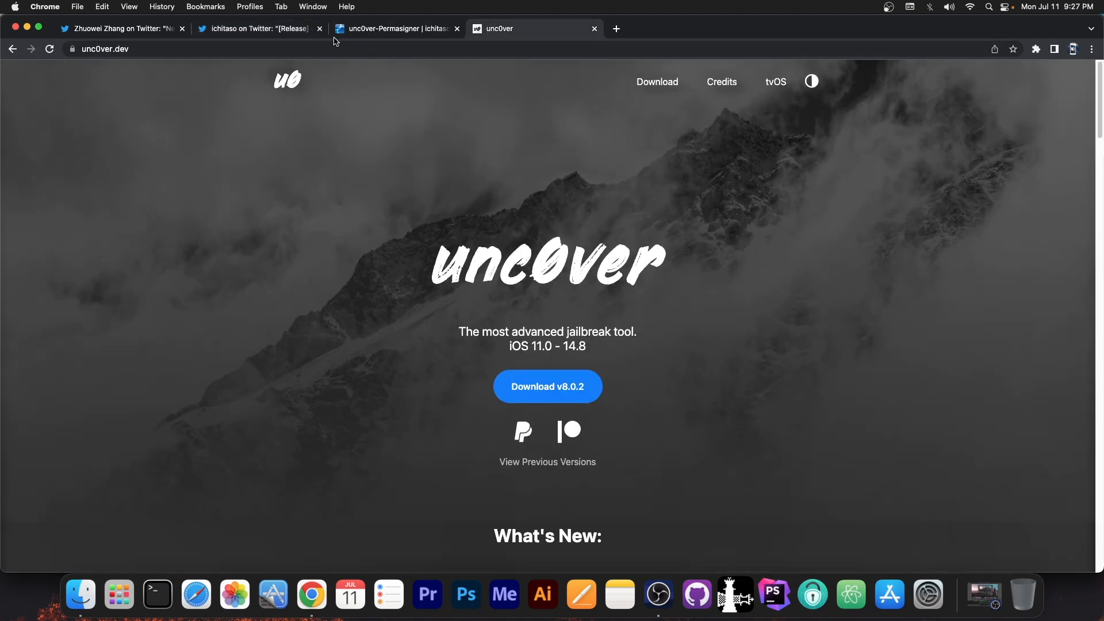
left_click(257, 29)
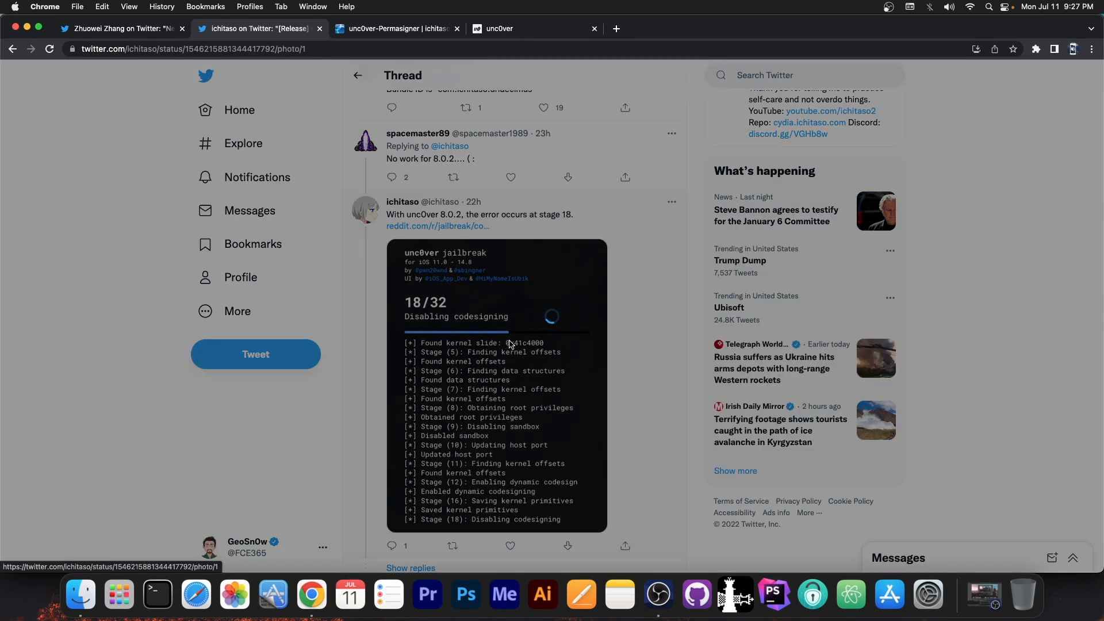
left_click(496, 385)
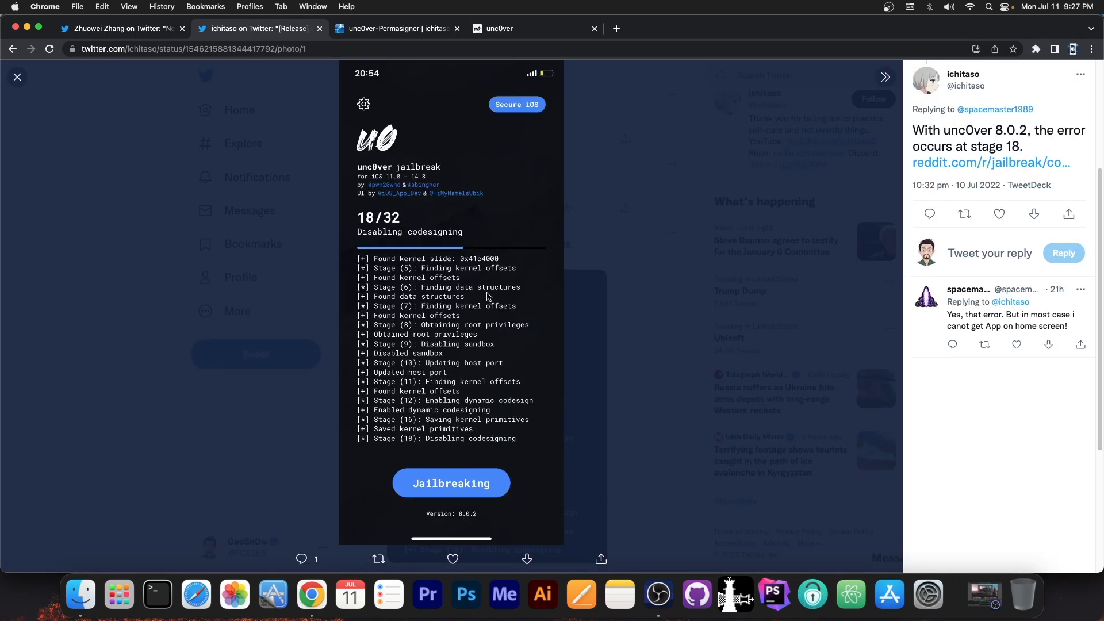
mouse_move(490, 279)
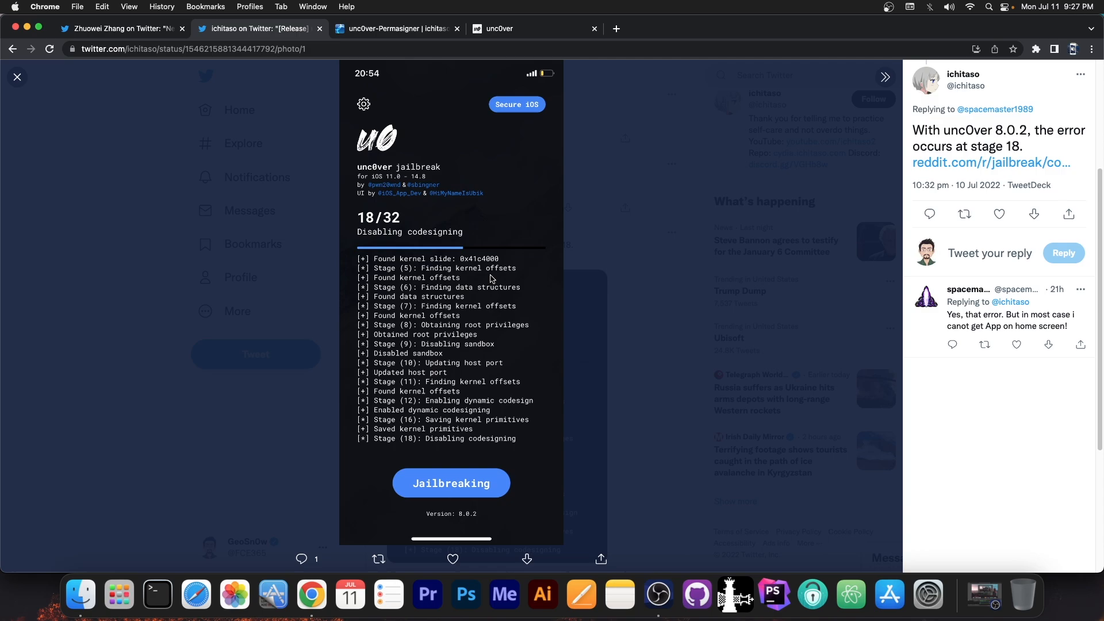
left_click(17, 76)
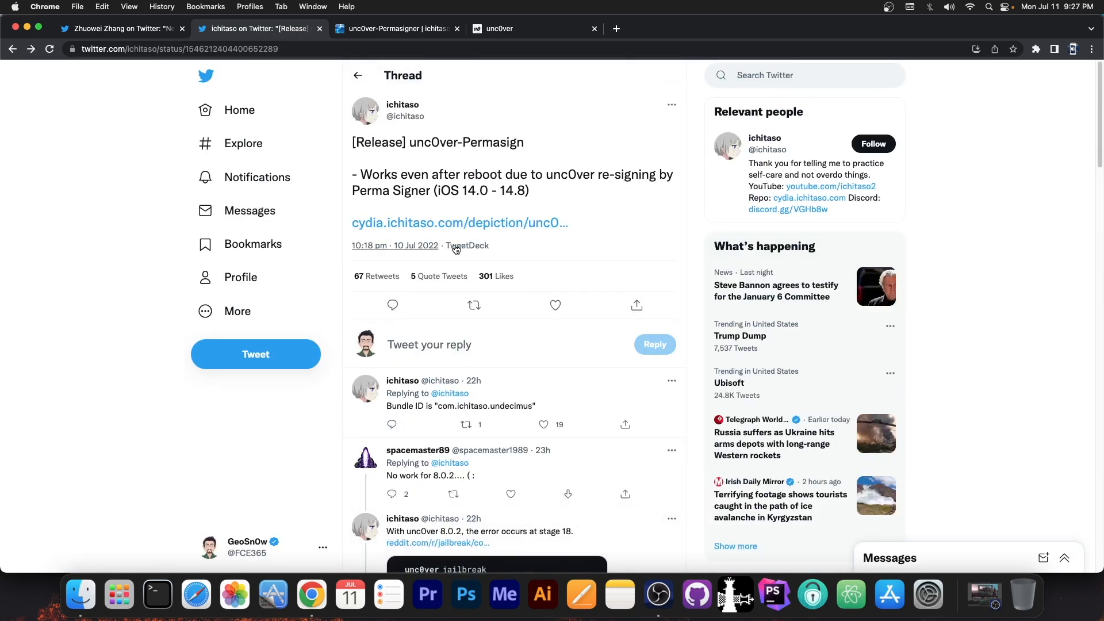
mouse_move(490, 120)
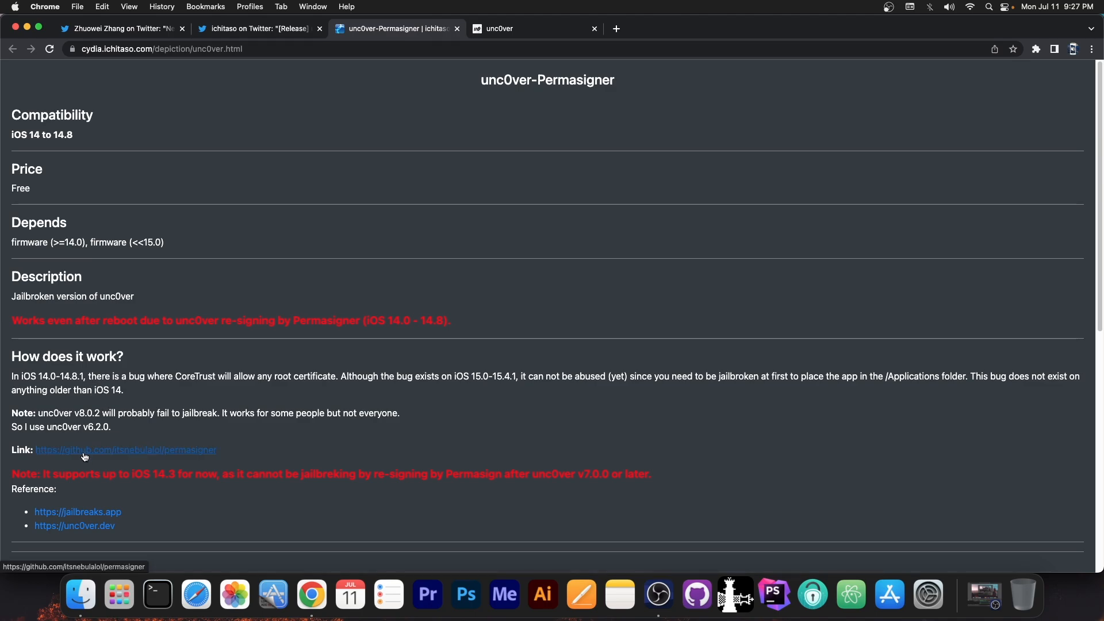
left_click(259, 29)
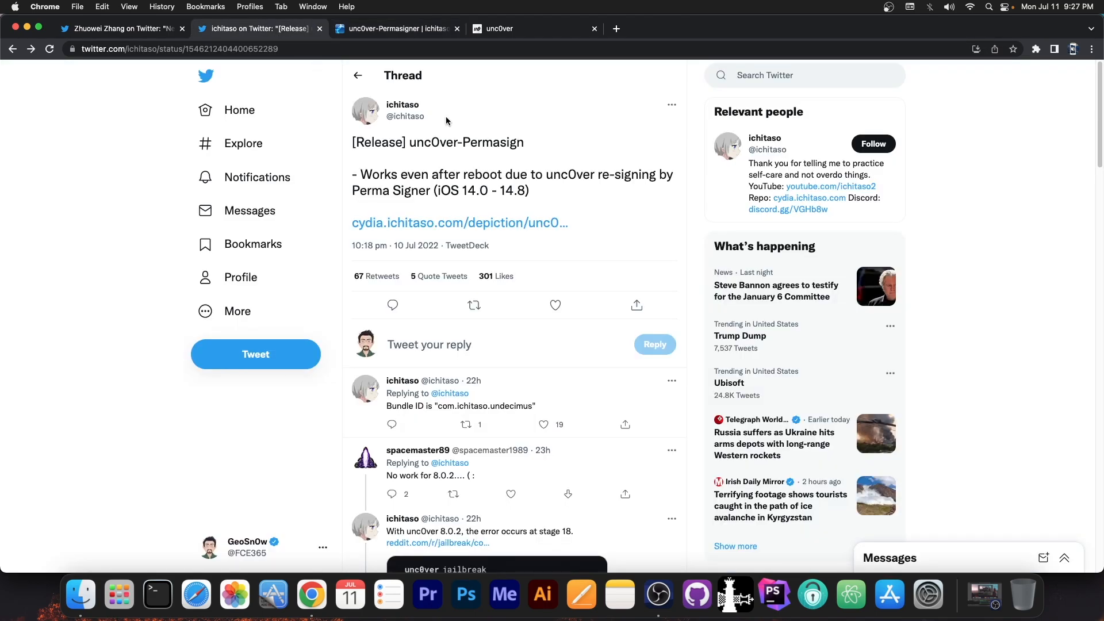
Show ichitaso's Twitter profile with its Cydia repo link, then switch to unc0ver.dev.
left_click(402, 105)
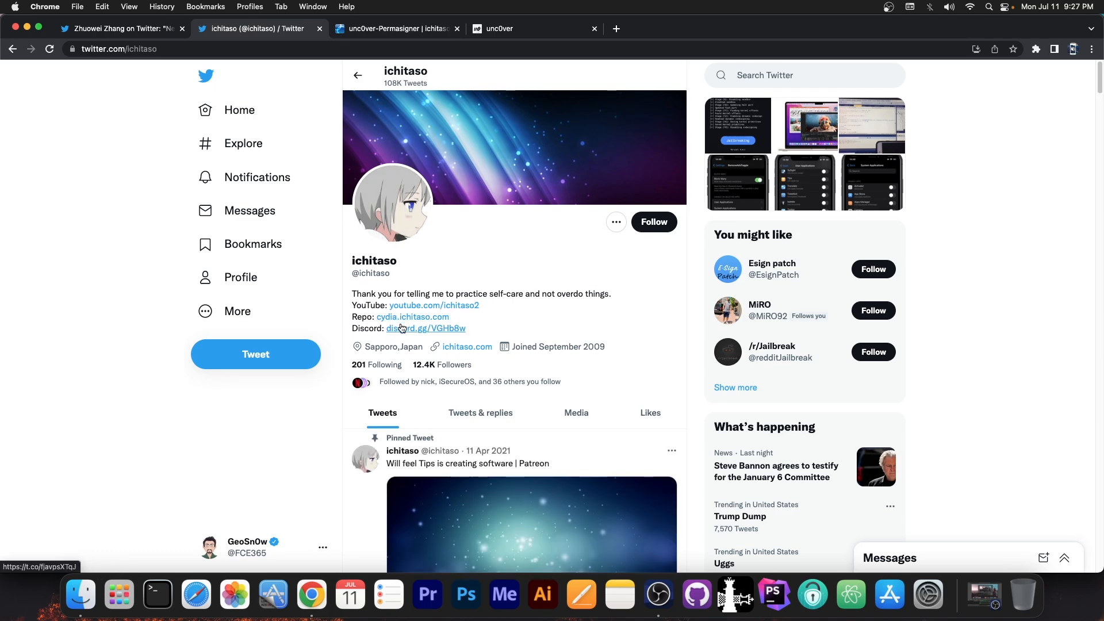
mouse_move(412, 317)
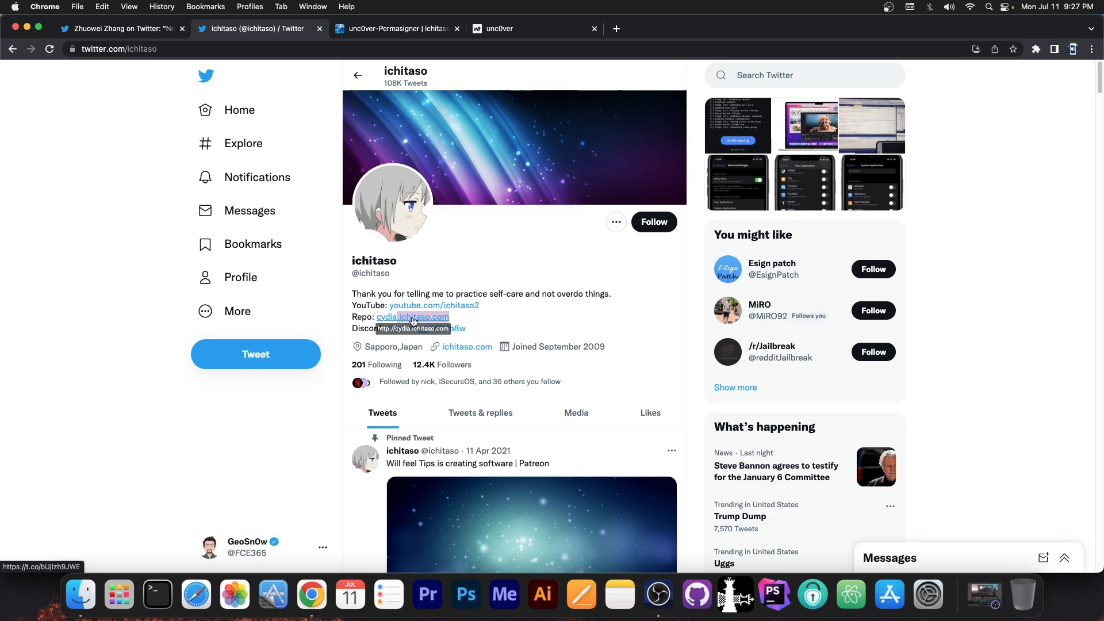
mouse_move(673, 322)
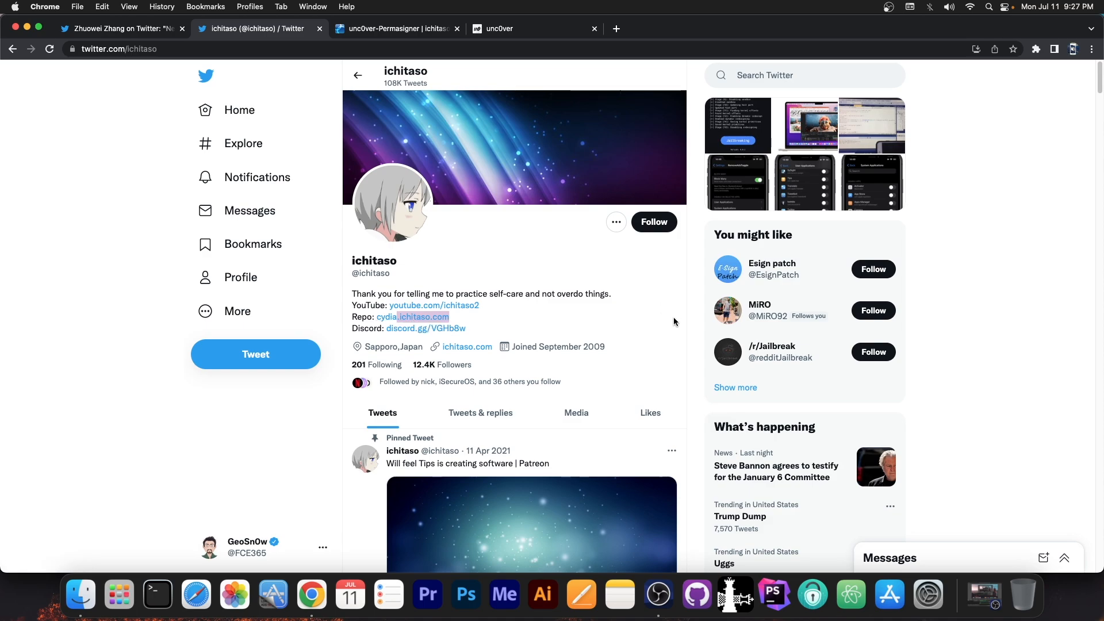
mouse_move(468, 320)
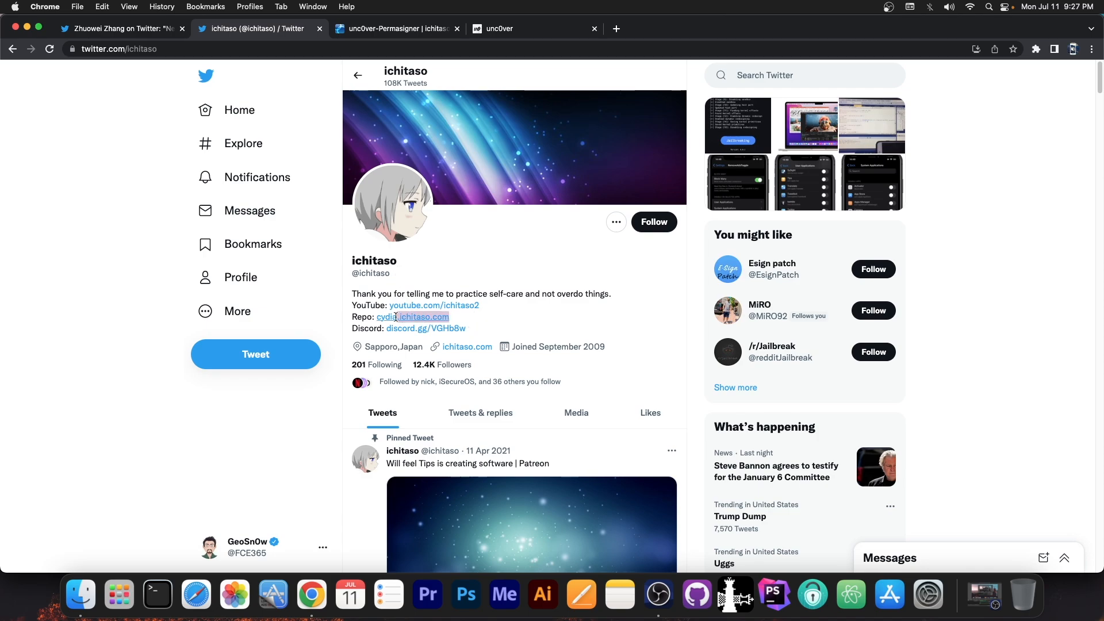
left_click(394, 29)
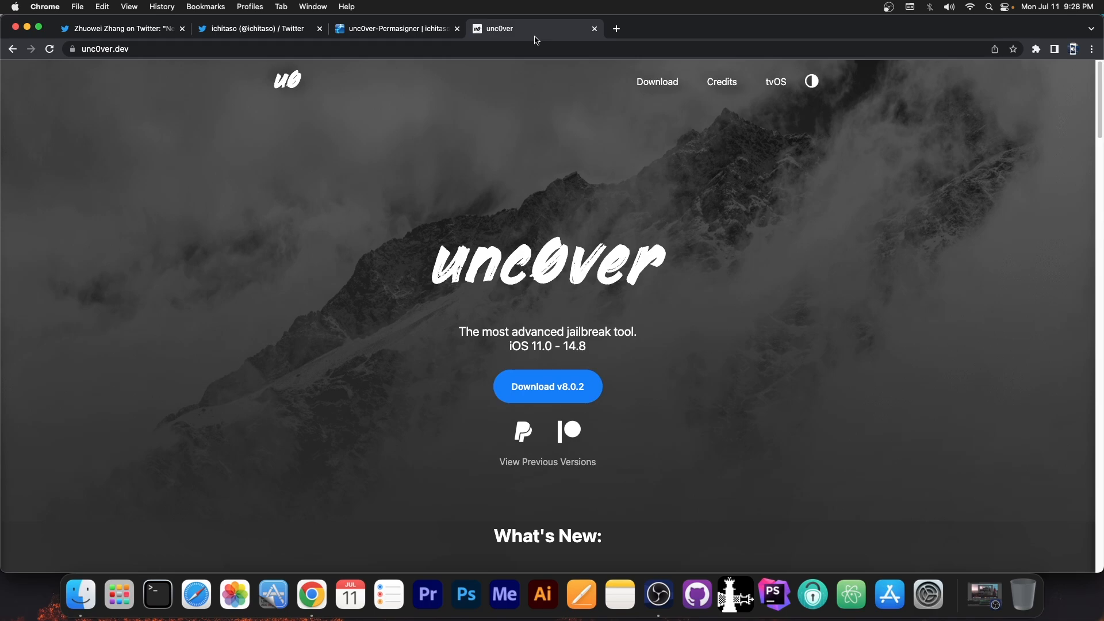
mouse_move(121, 19)
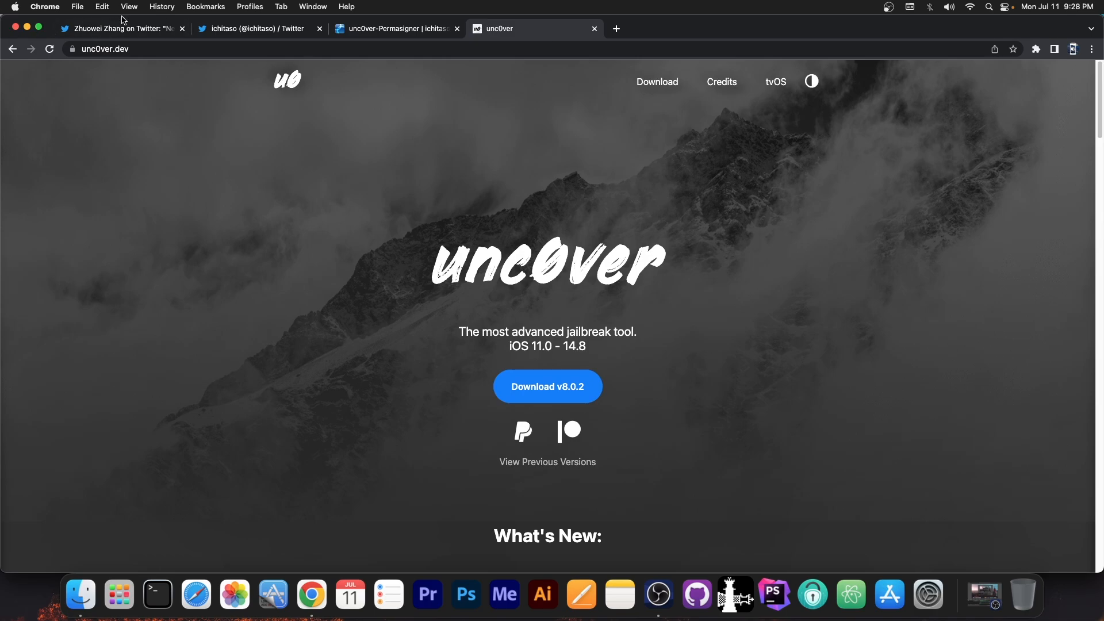
Close the Chrome window to reveal the macOS desktop.
left_click(257, 29)
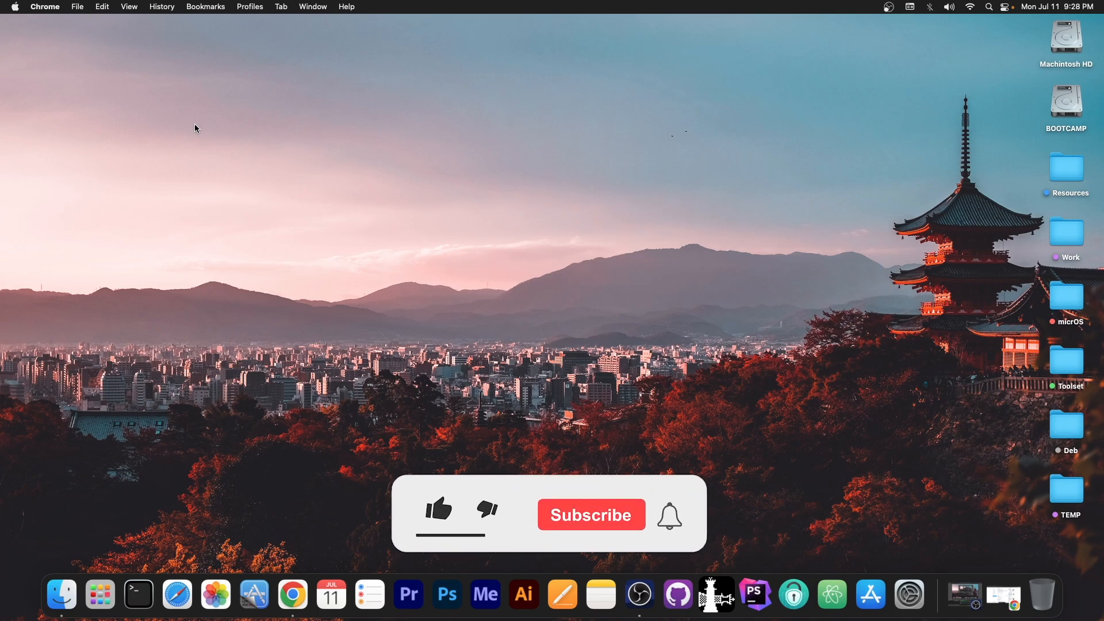
left_click(437, 509)
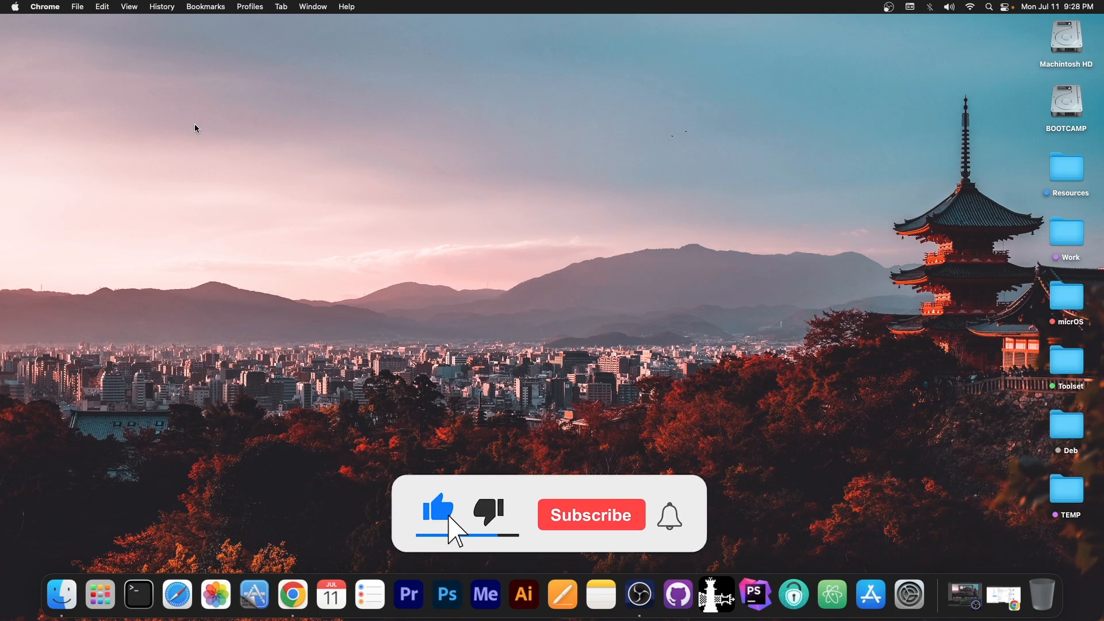
left_click(590, 515)
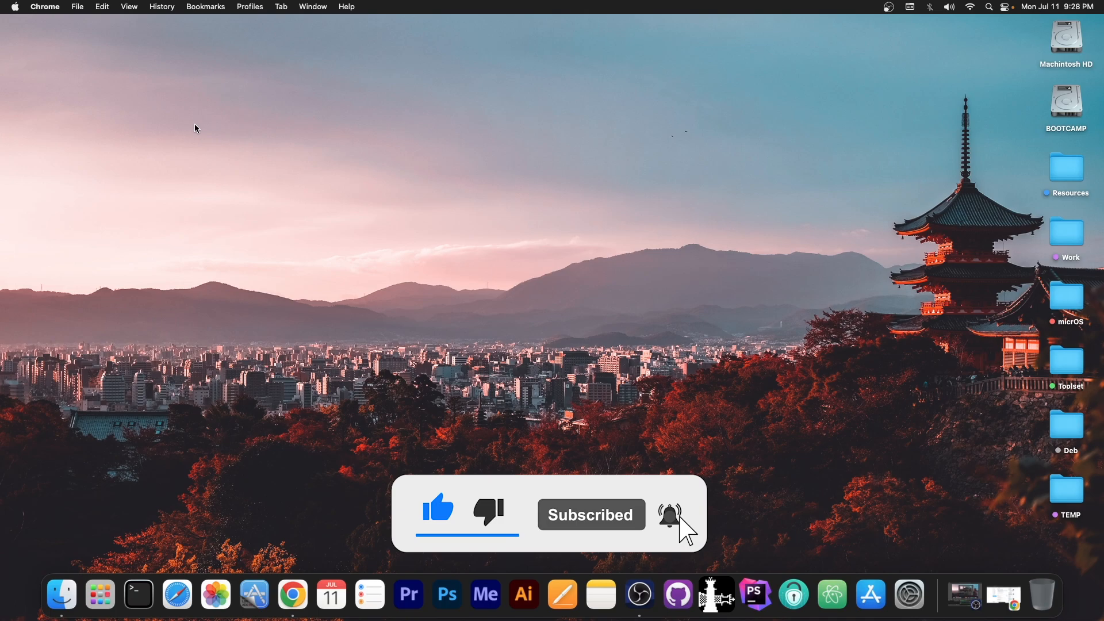